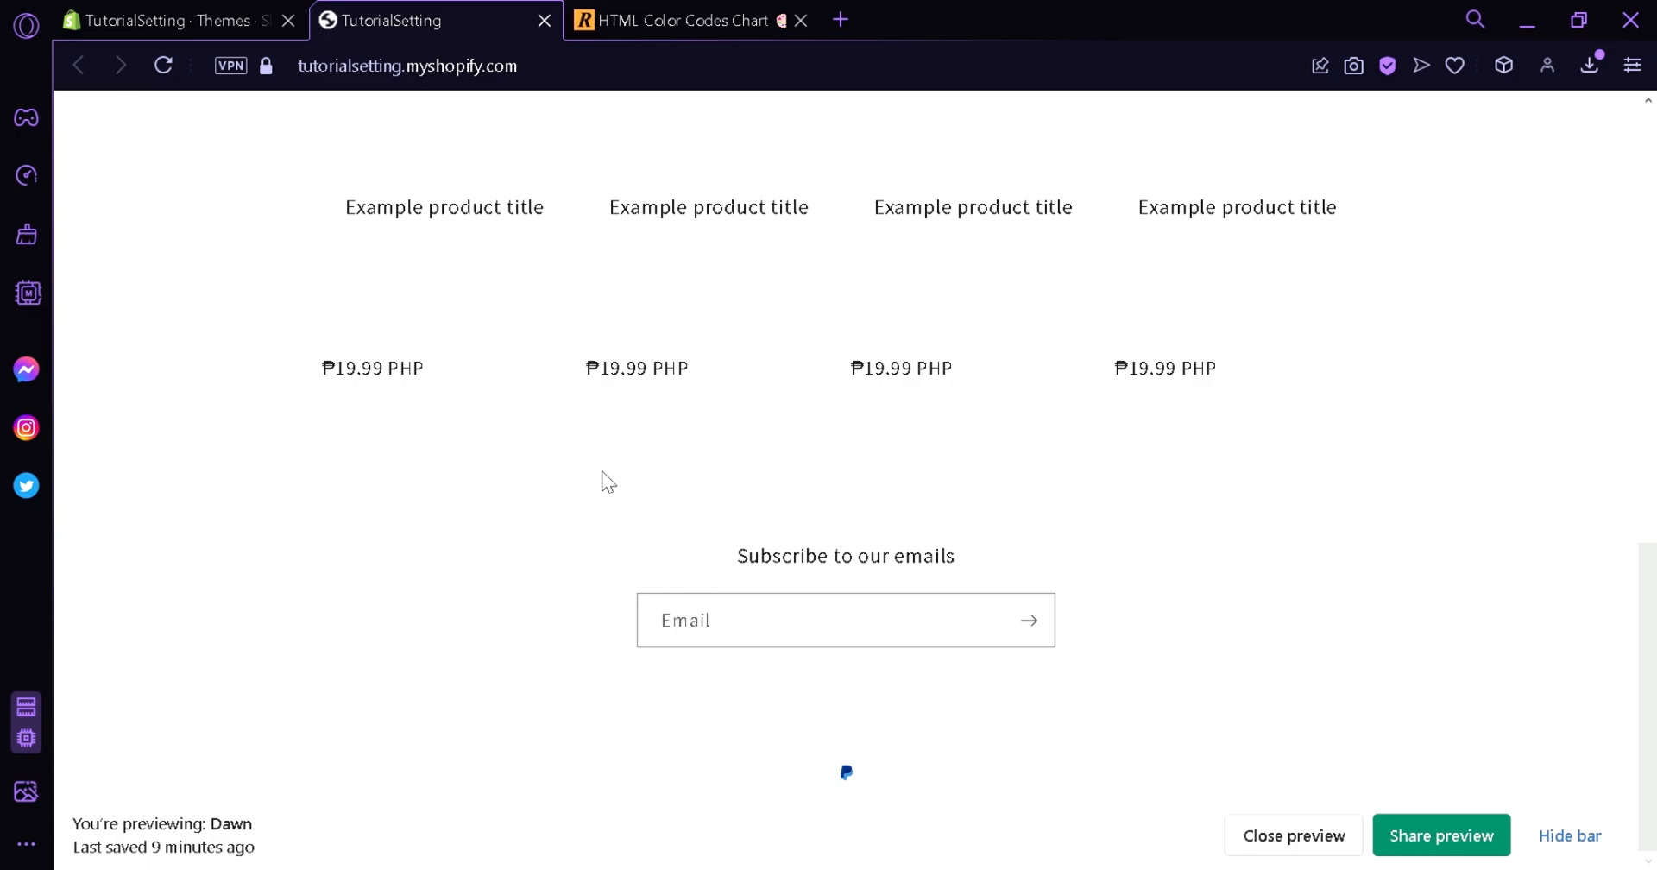
{"action": "mouse_move", "coordinate": [1236, 662]}
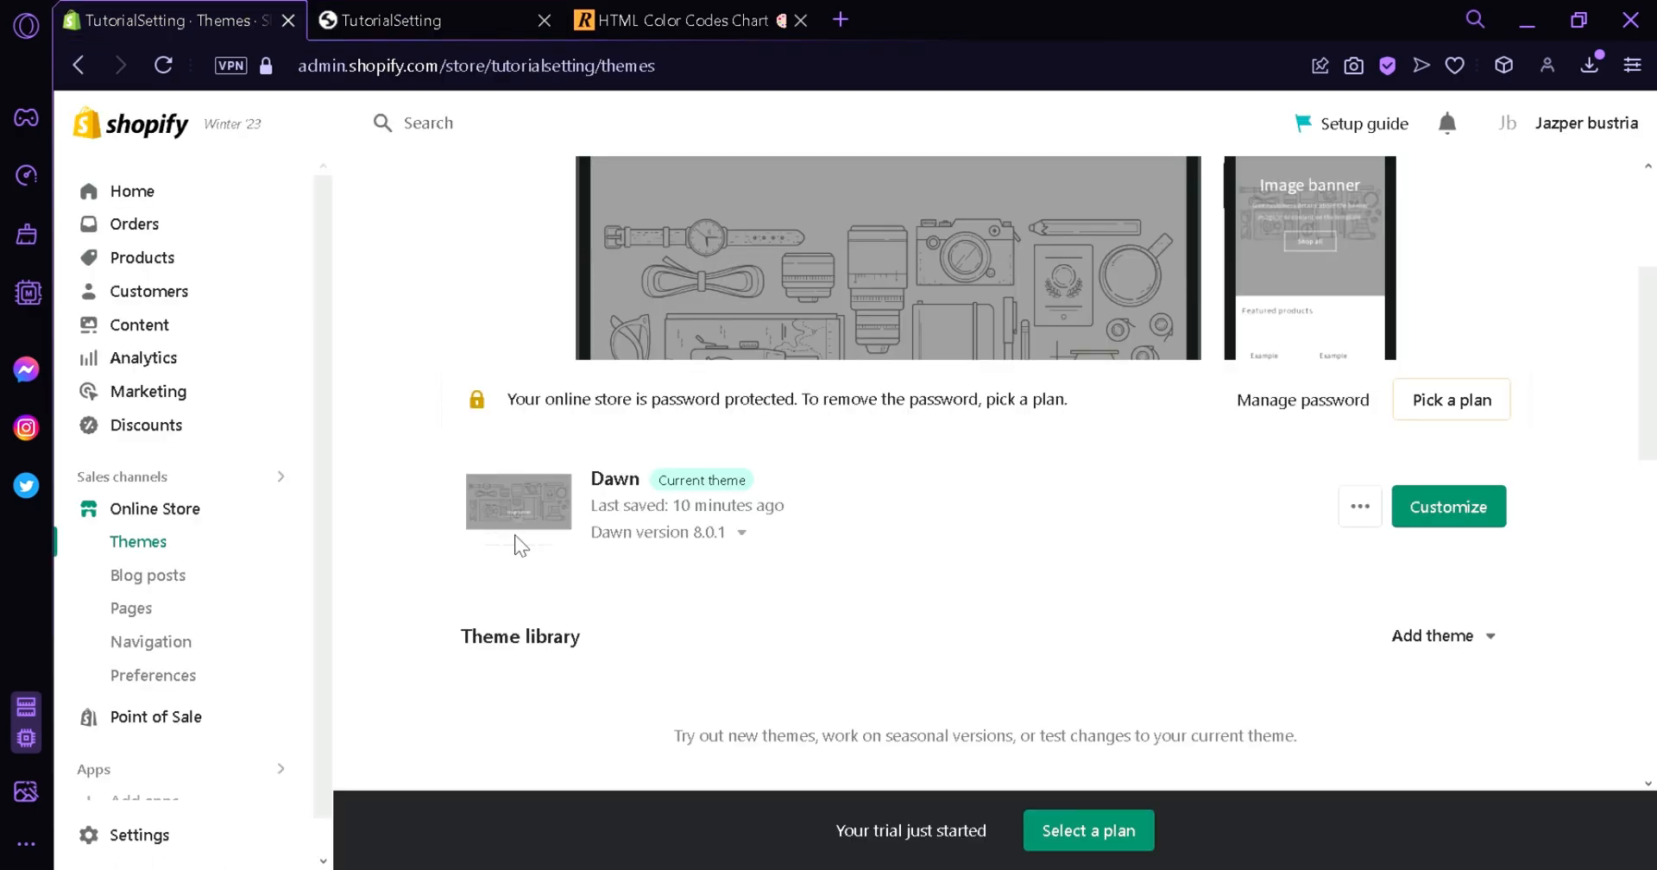
{"action": "mouse_move", "coordinate": [260, 557]}
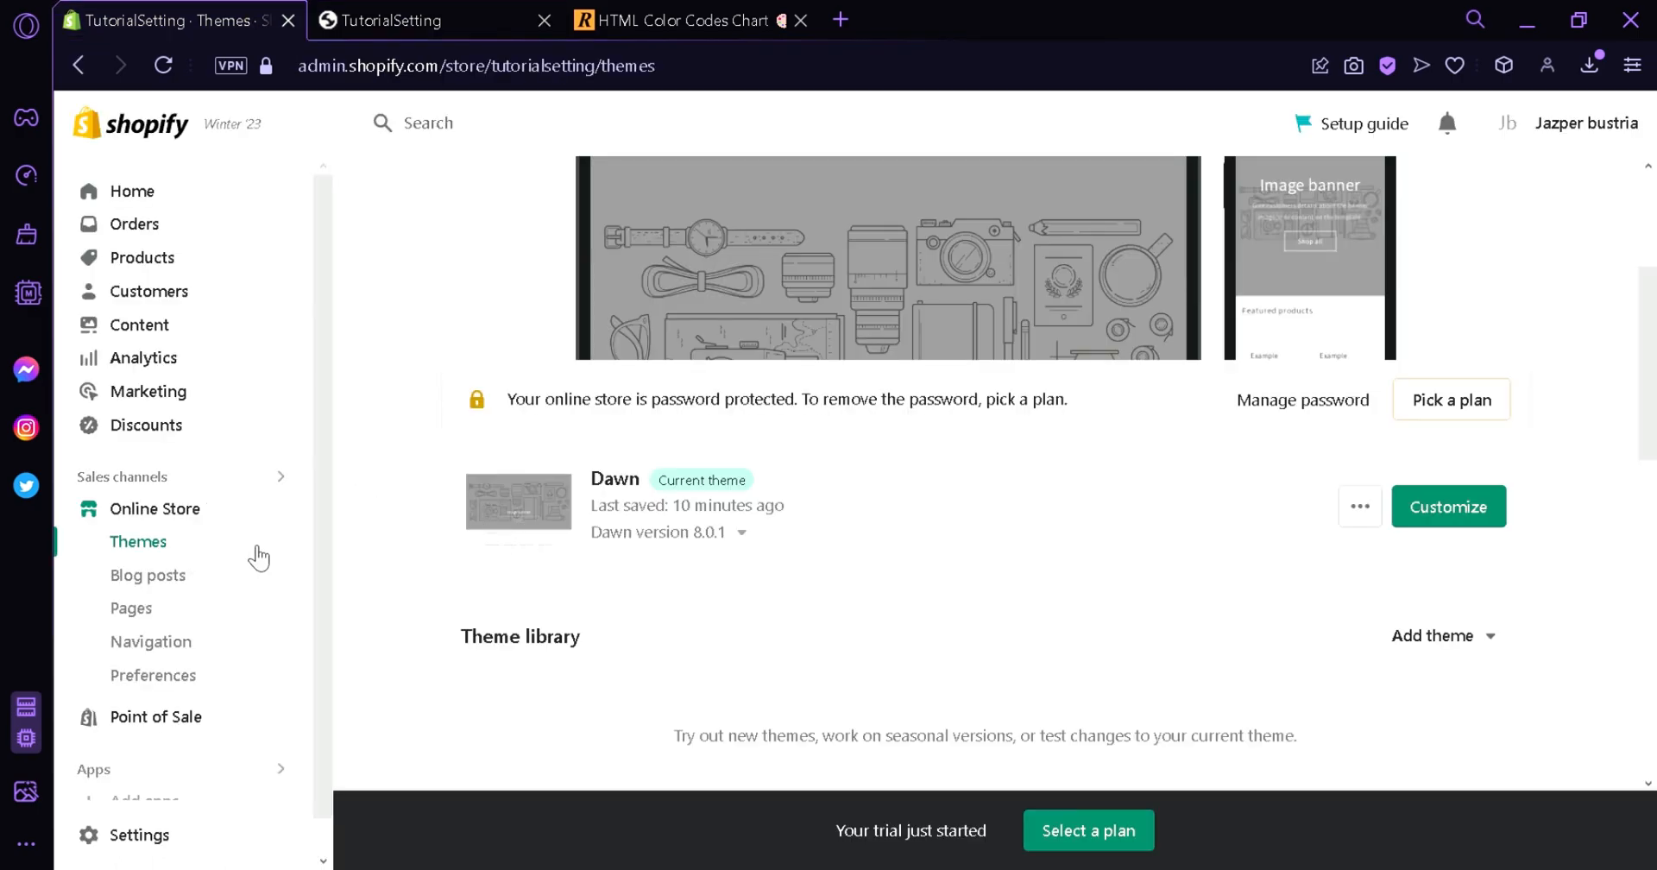
{"action": "mouse_move", "coordinate": [1361, 507]}
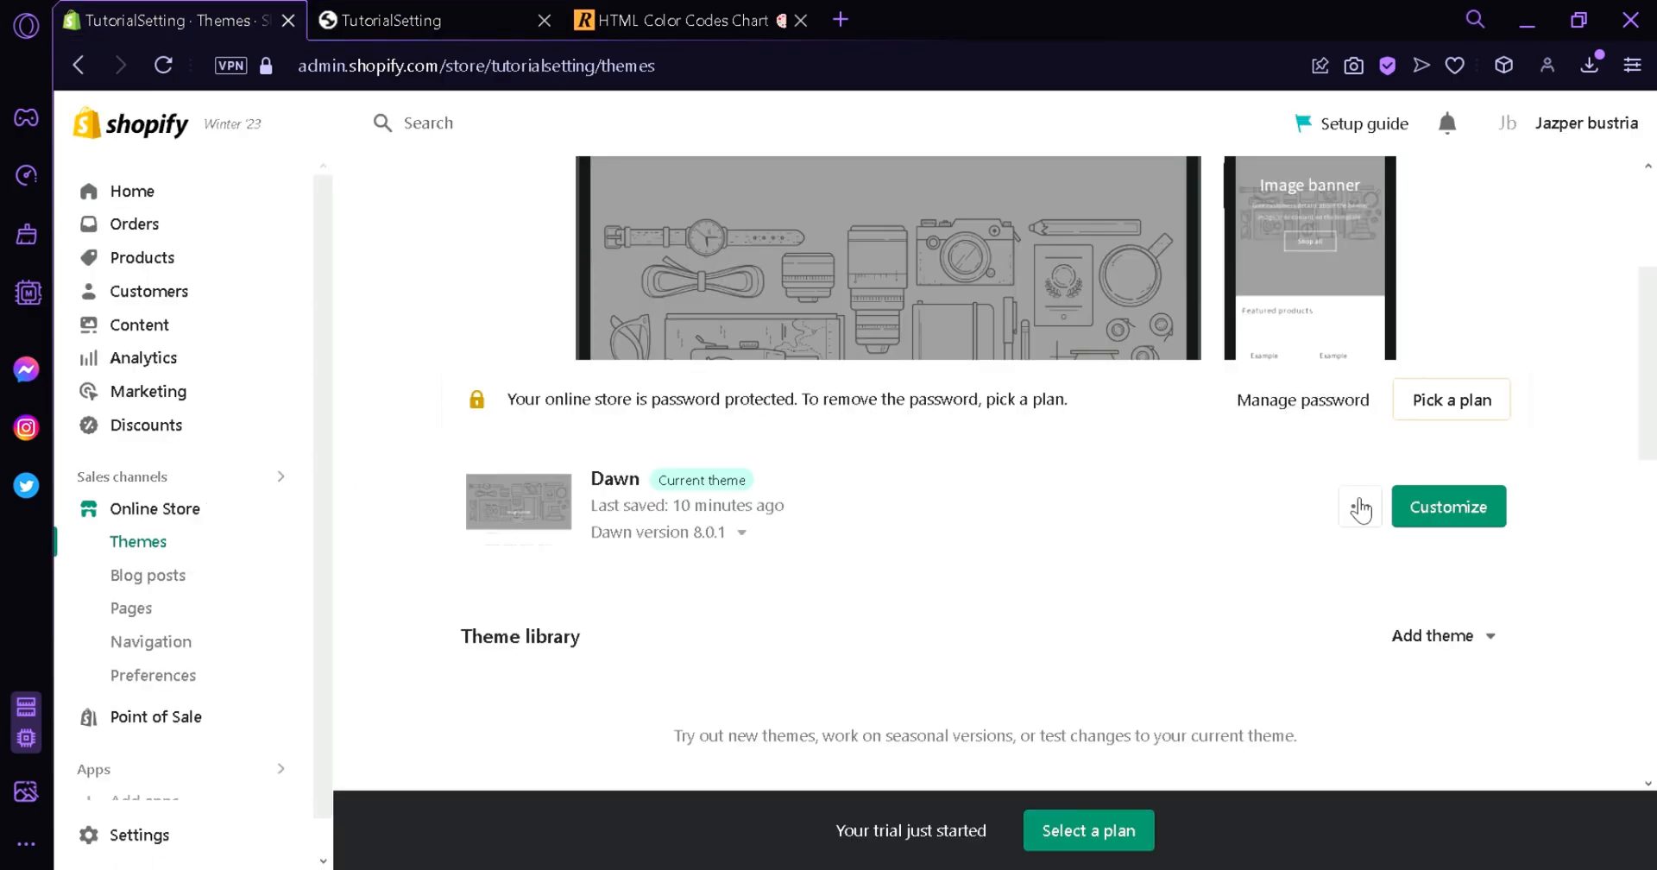
Open the Dawn theme's code editor from its more-actions menu.
{"action": "left_click", "coordinate": [1360, 507]}
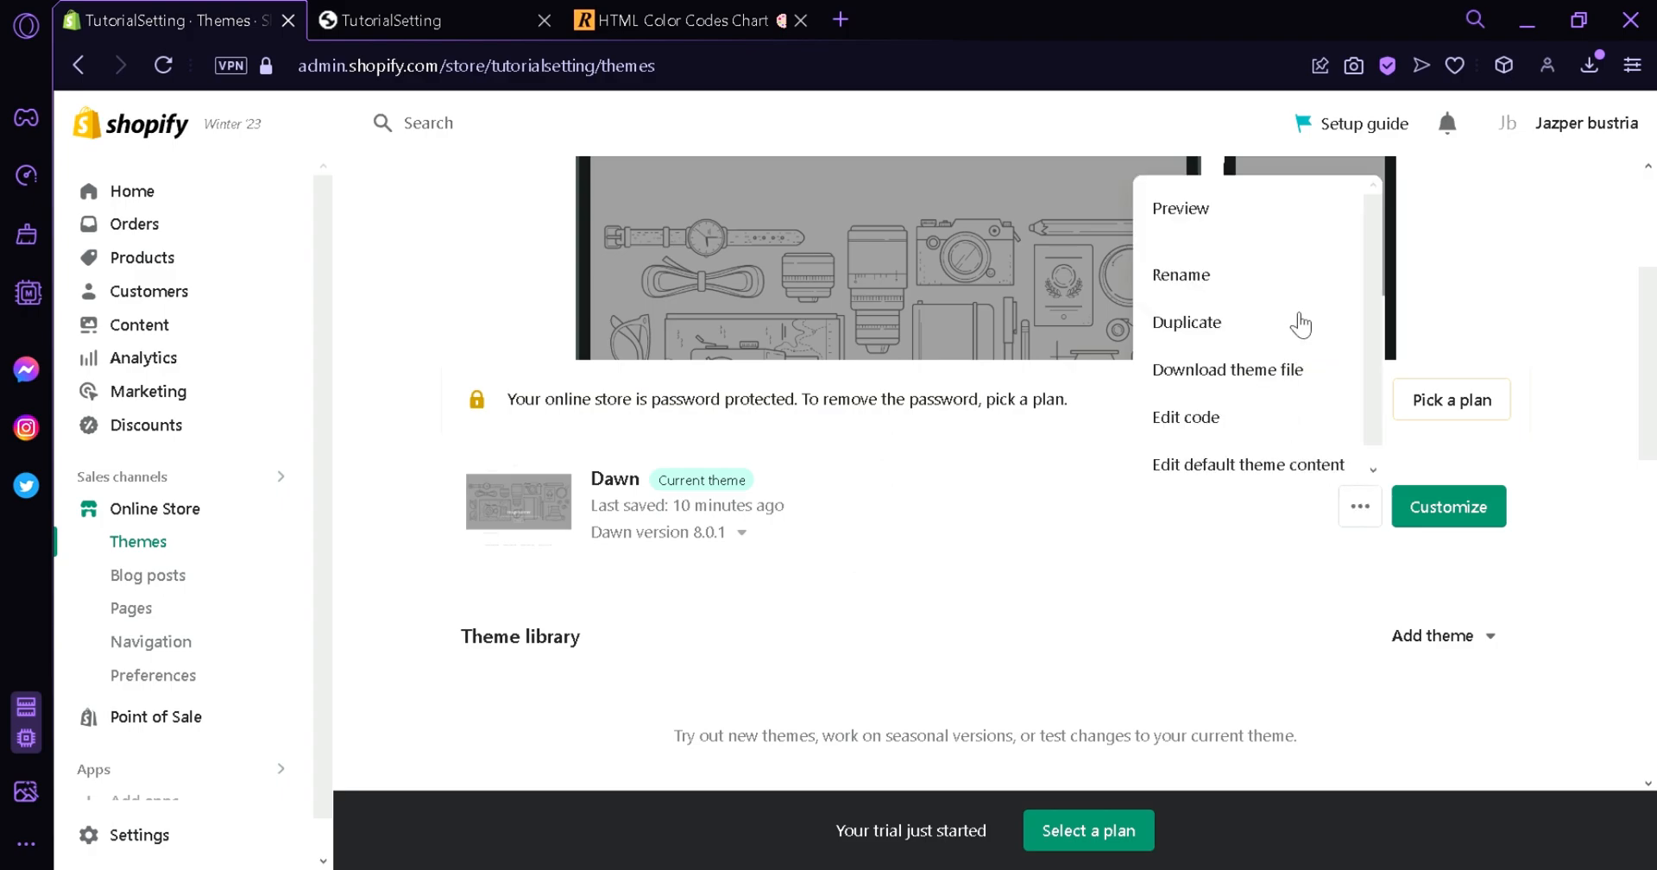
{"action": "left_click", "coordinate": [1186, 417]}
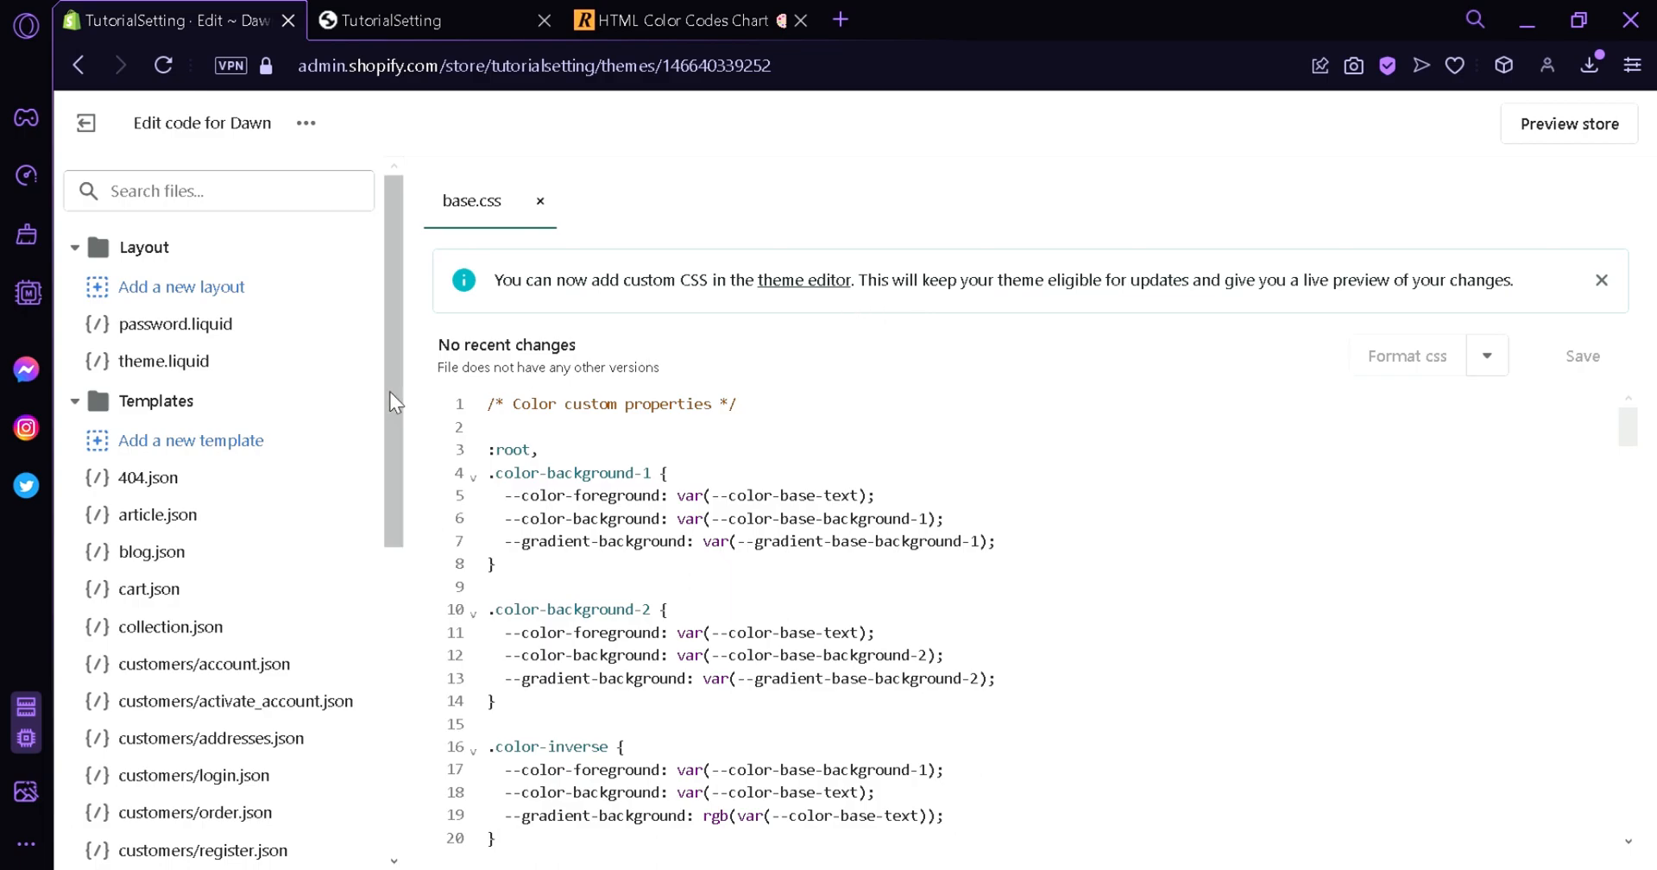
Expand Assets to reach base.css for the footer rule, then bring up the HTML colour codes page.
{"action": "scroll", "scroll_direction": "down", "scroll_amount": 3}
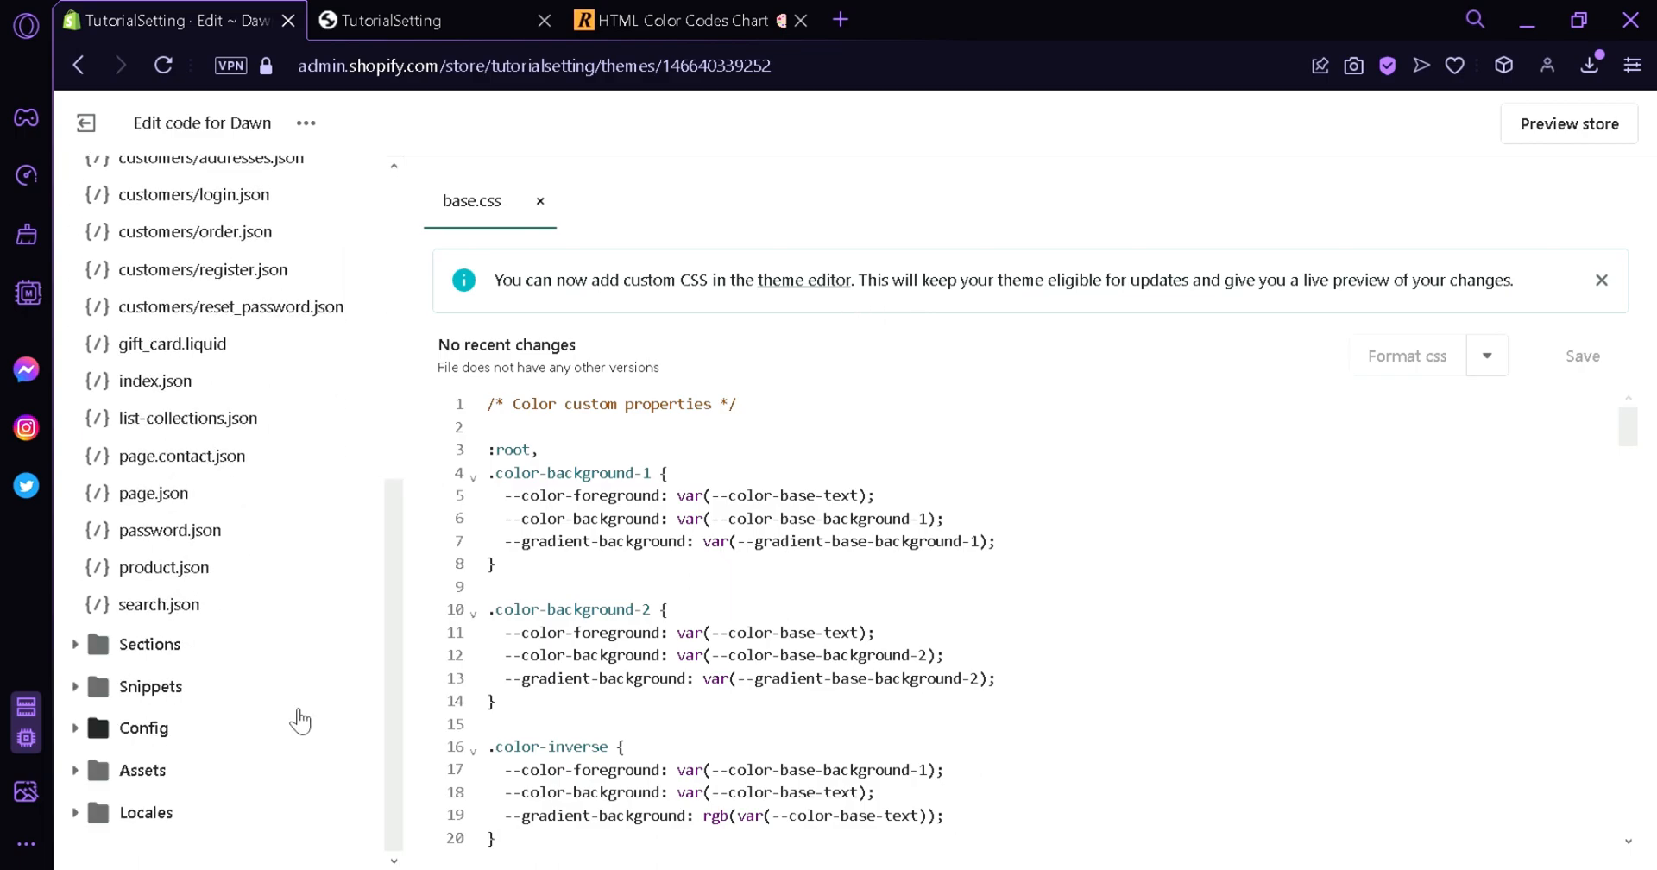
{"action": "left_click", "coordinate": [142, 770]}
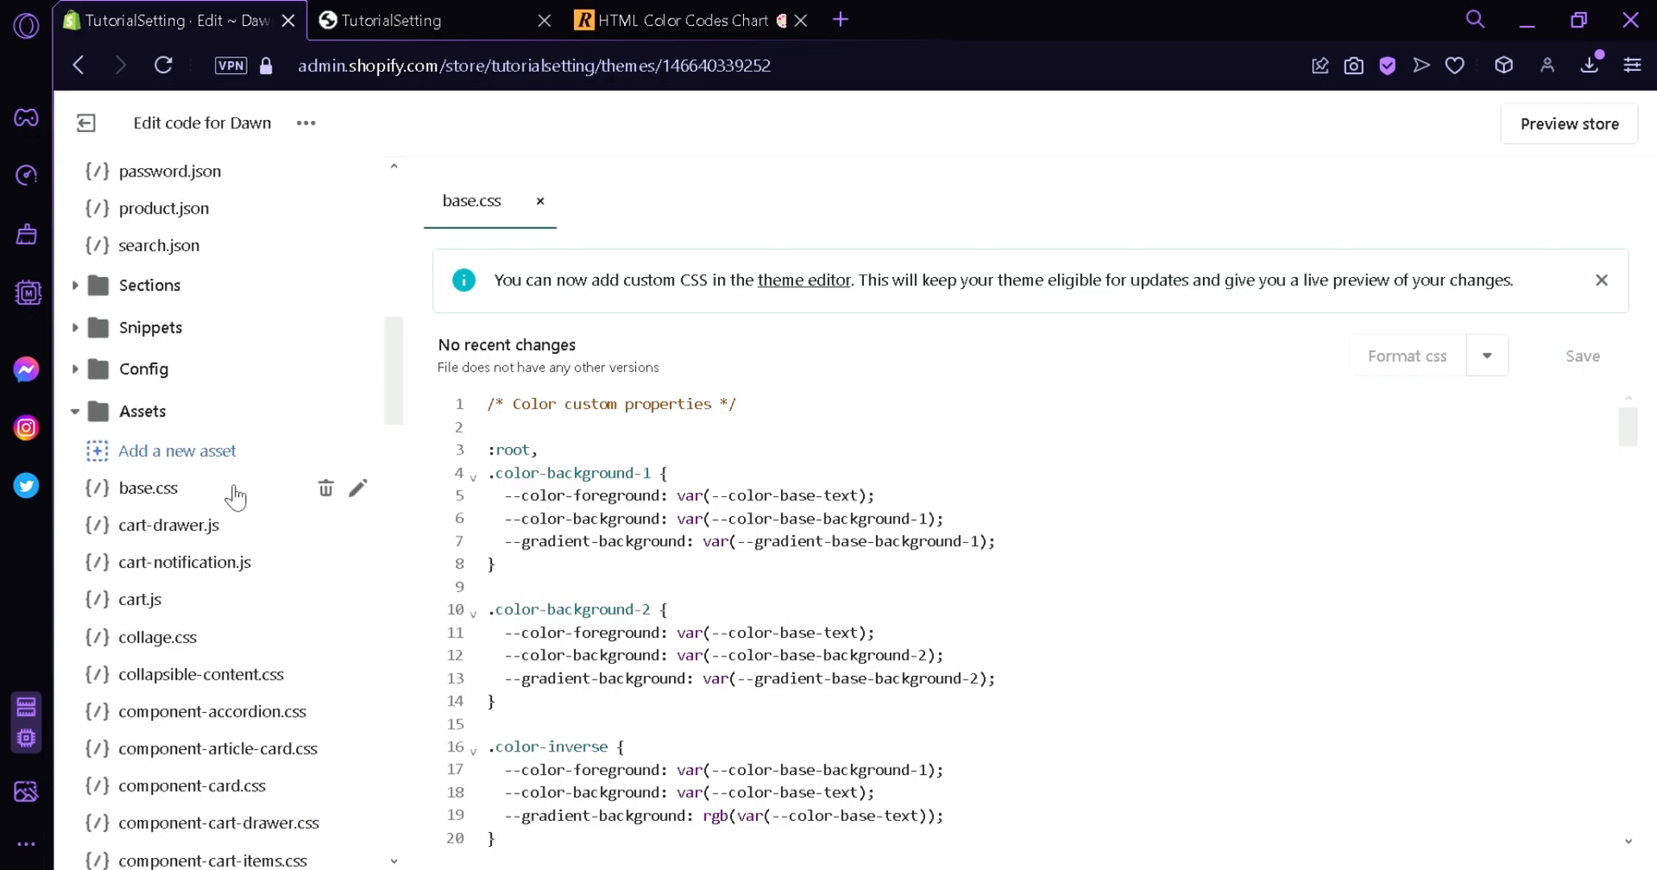
{"action": "mouse_move", "coordinate": [1637, 447]}
{"action": "type", "text": "background: blue !important;"}
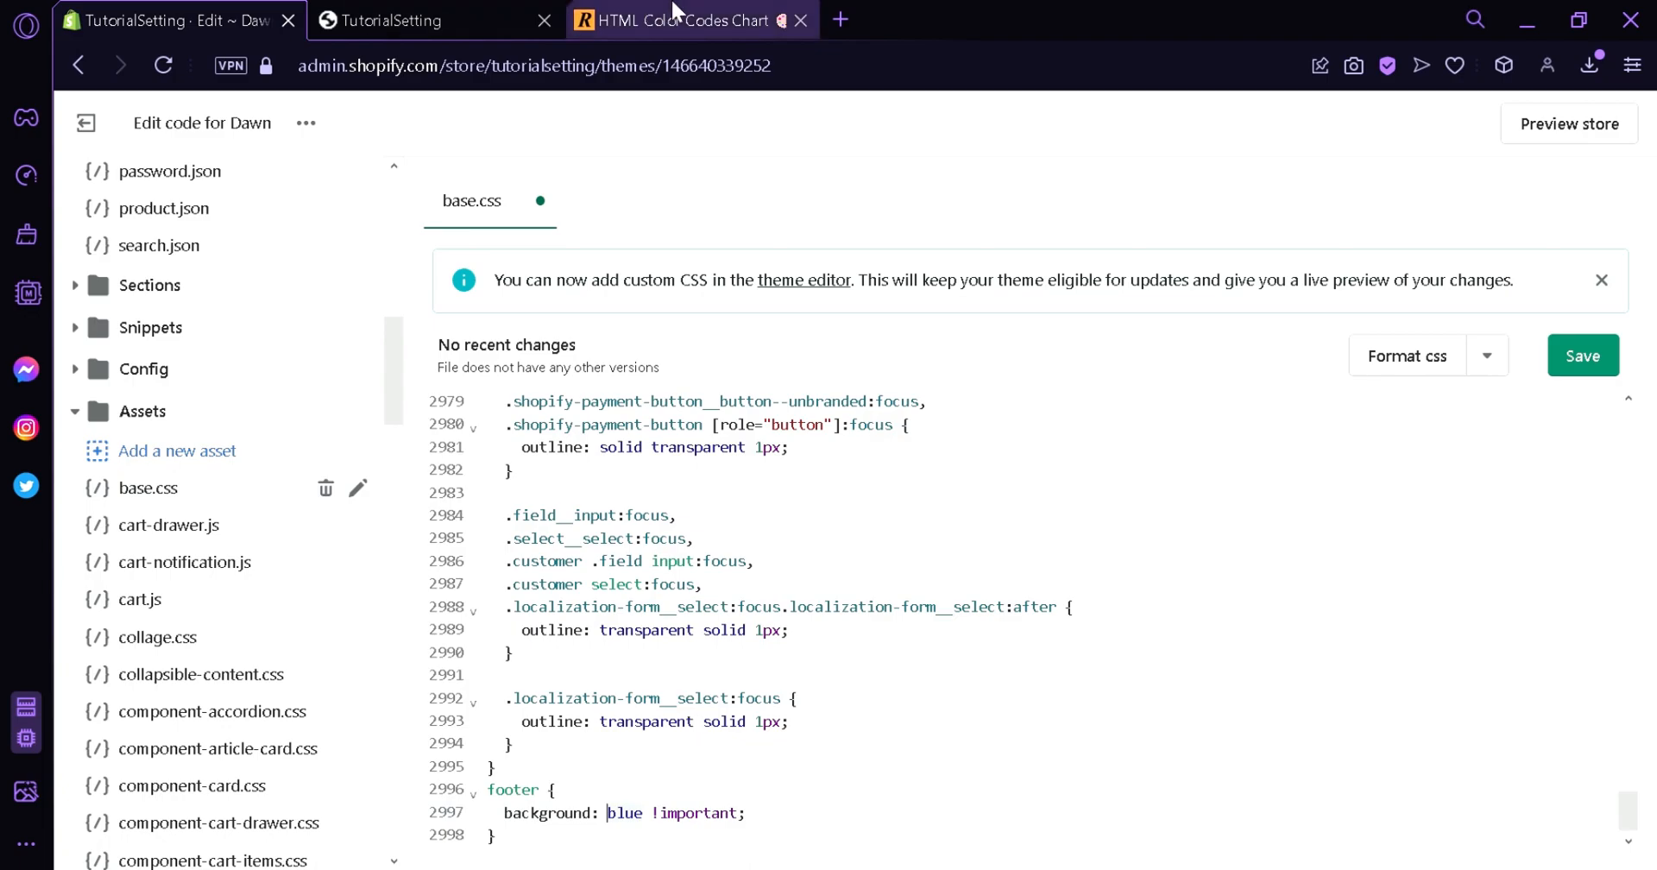
{"action": "left_click", "coordinate": [689, 20]}
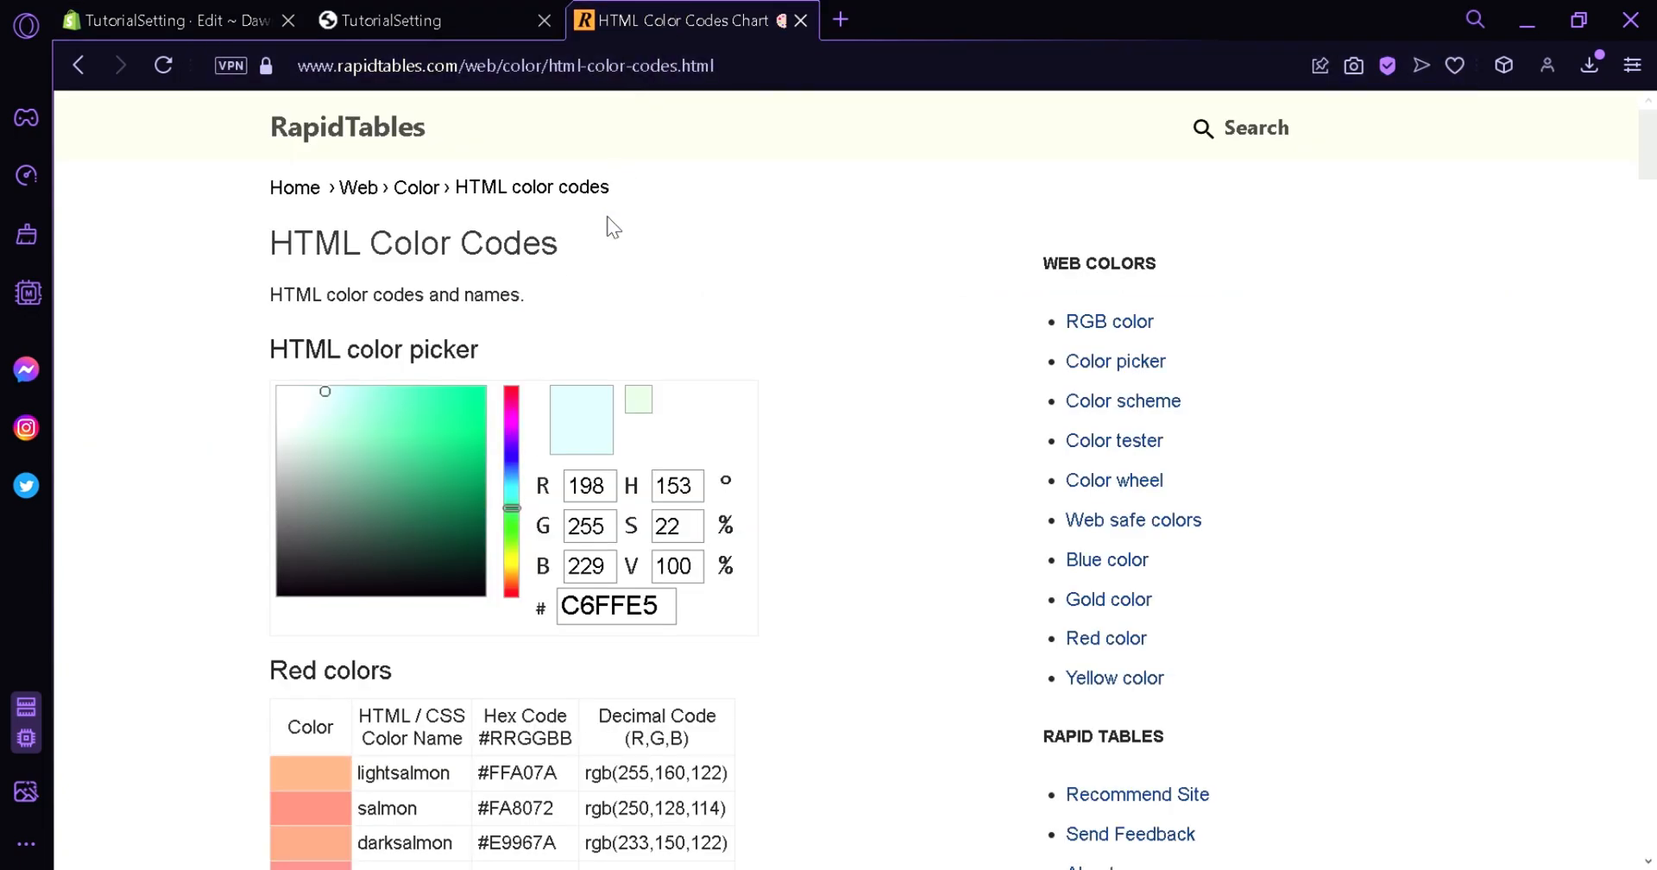
{"action": "mouse_move", "coordinate": [571, 236]}
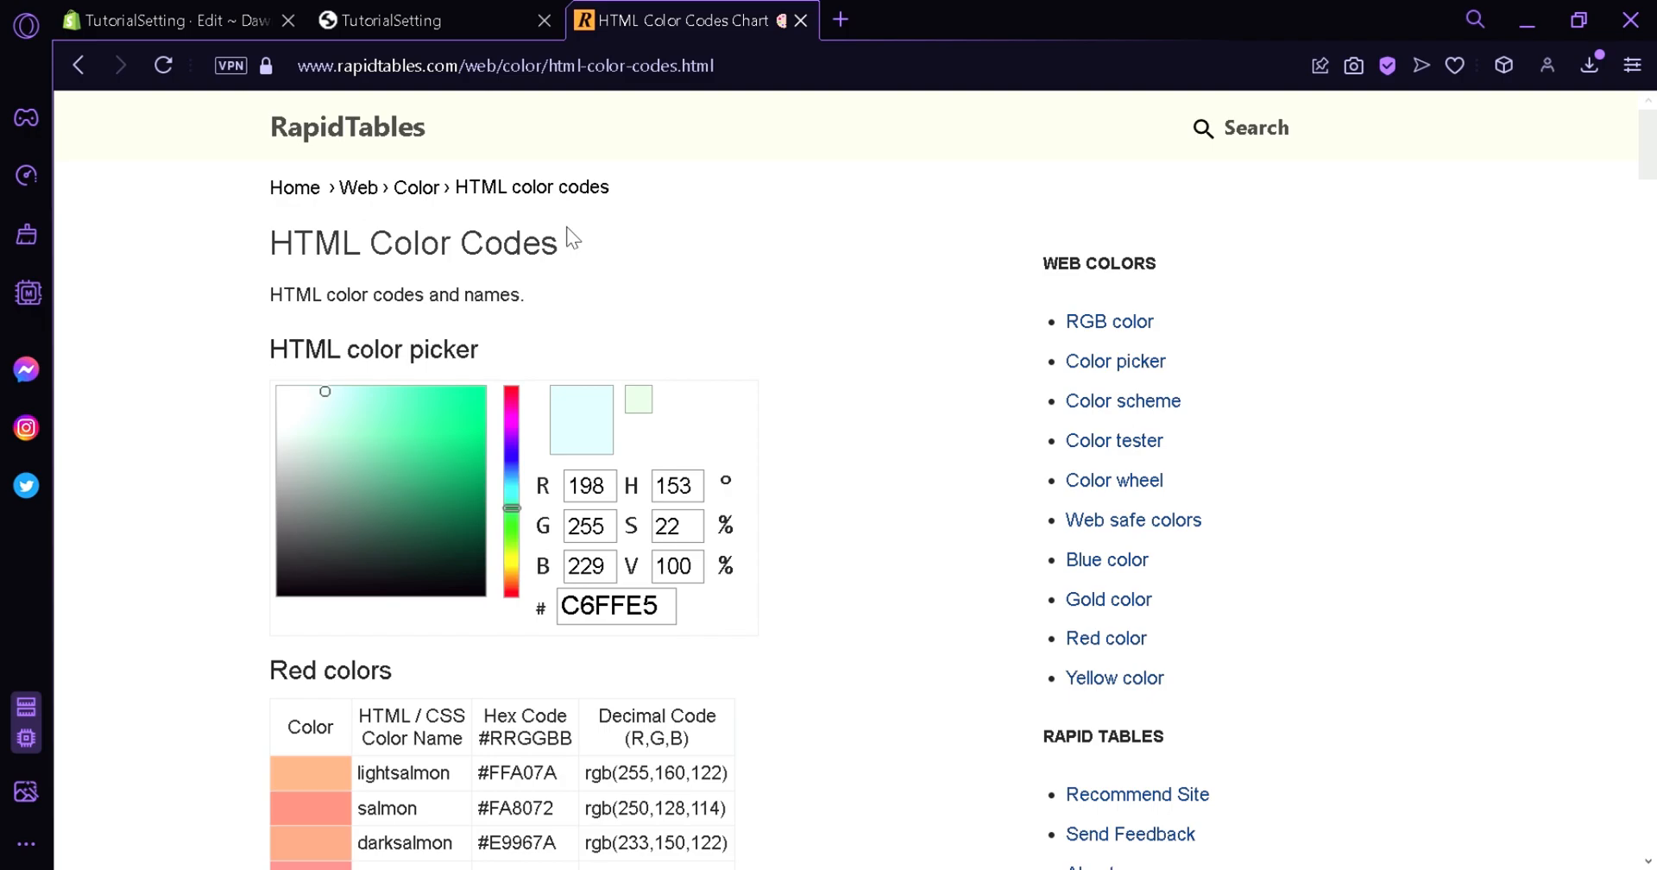
{"action": "mouse_move", "coordinate": [519, 399]}
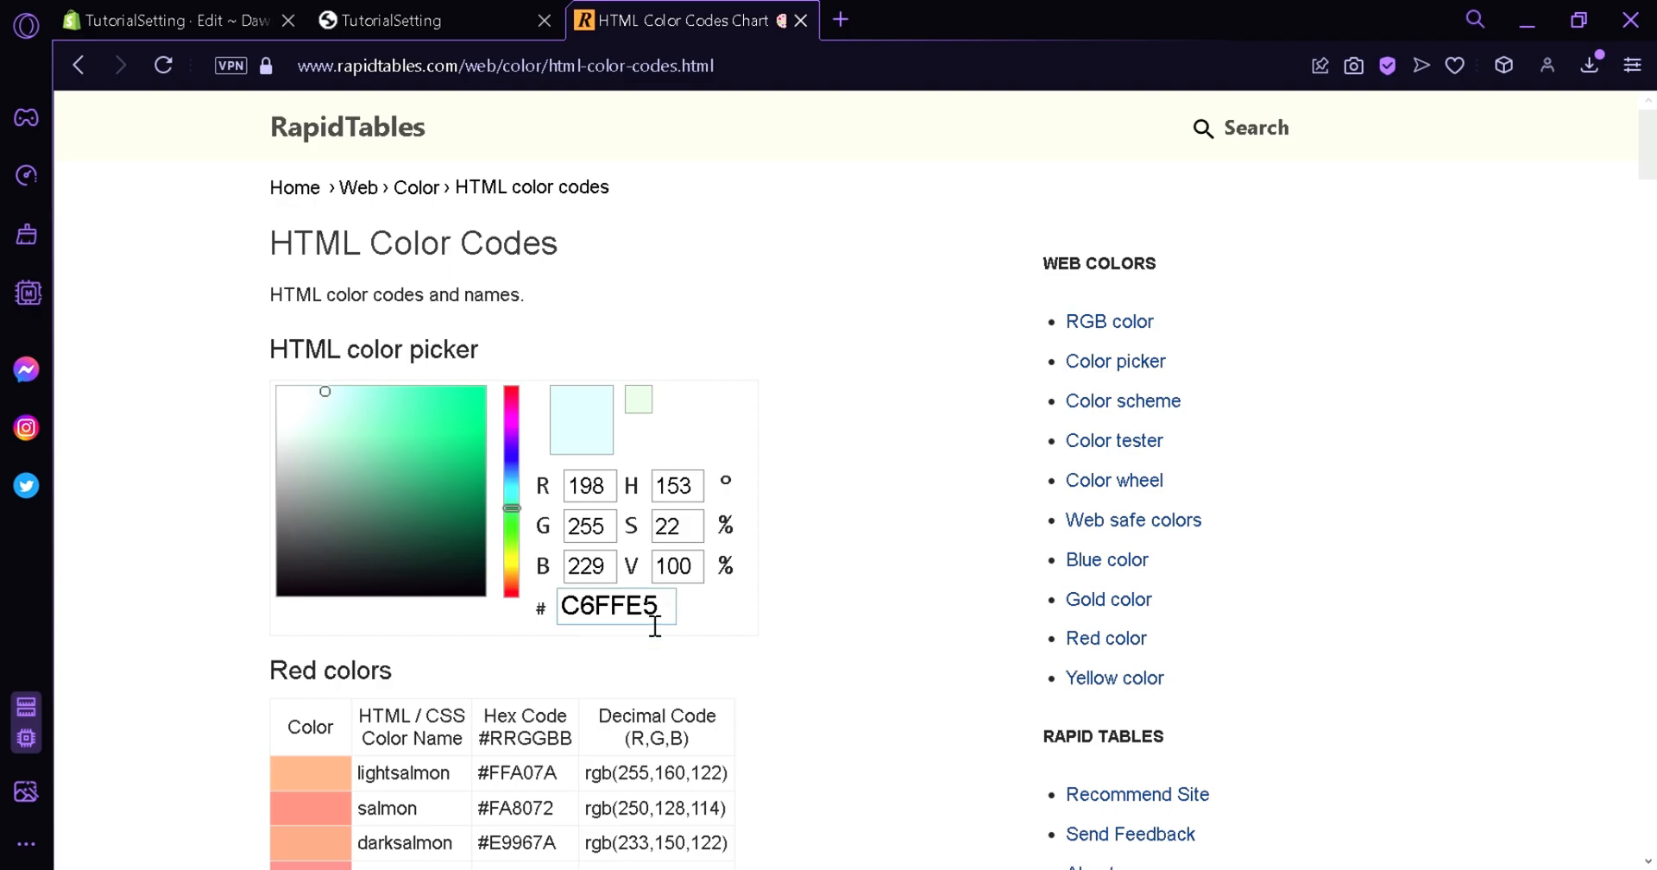
Copy the hex code C6FFE5 and return to the theme code editor.
{"action": "triple_click", "coordinate": [615, 606]}
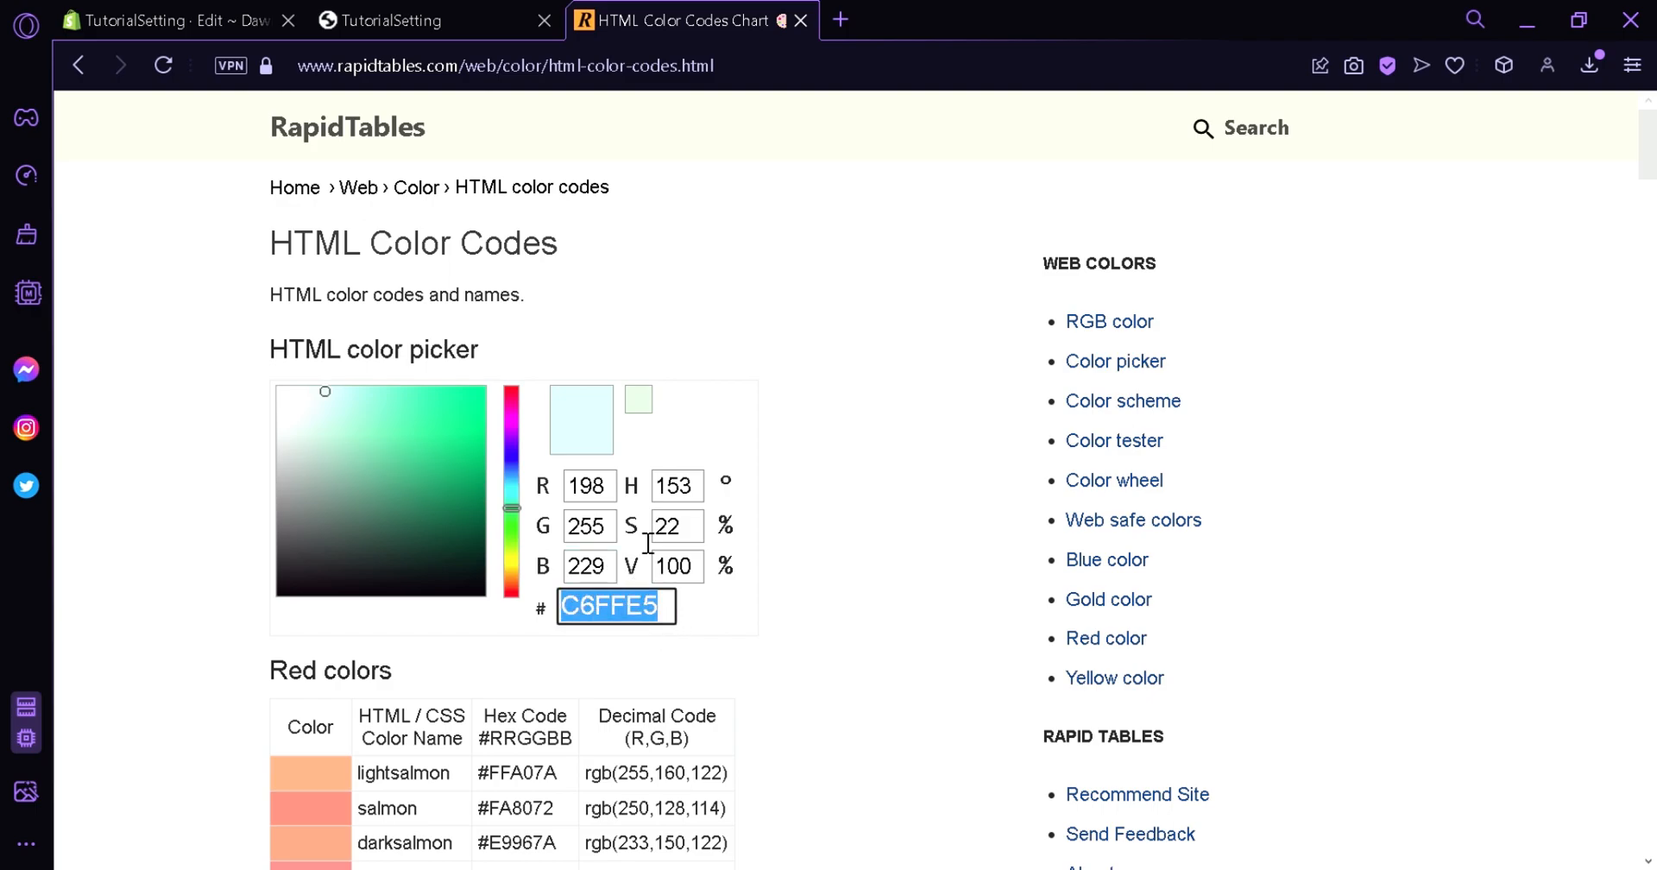
{"action": "mouse_move", "coordinate": [647, 538]}
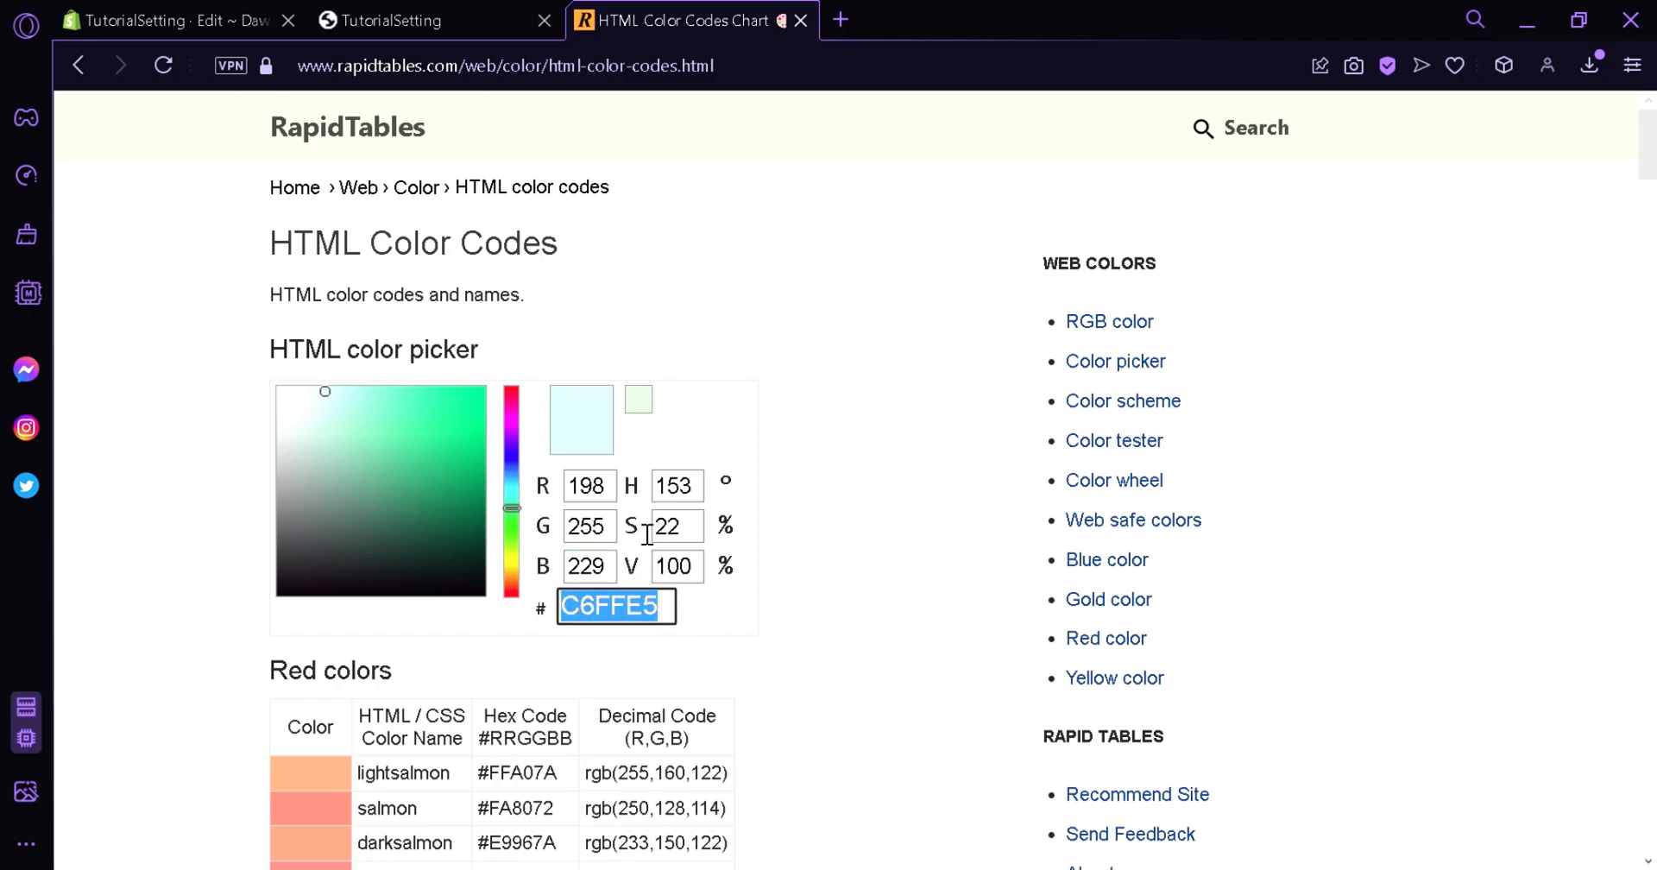
{"action": "left_click", "coordinate": [175, 20]}
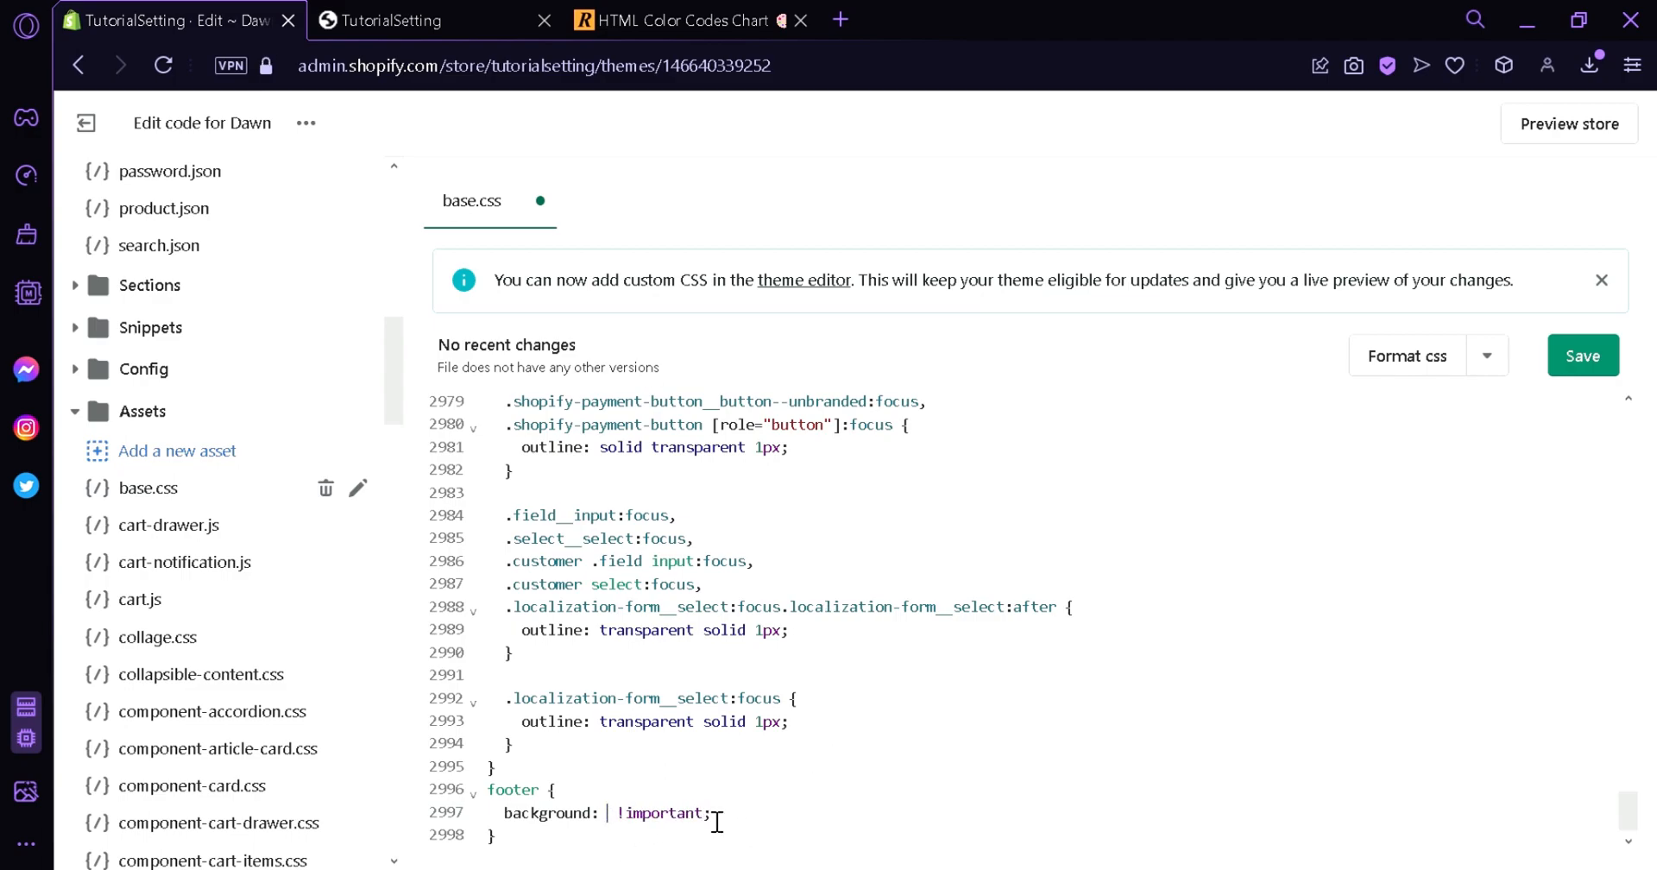
Change the footer background to #C6FFE5, save base.css, and view the storefront.
{"action": "type", "text": "C6FFE5"}
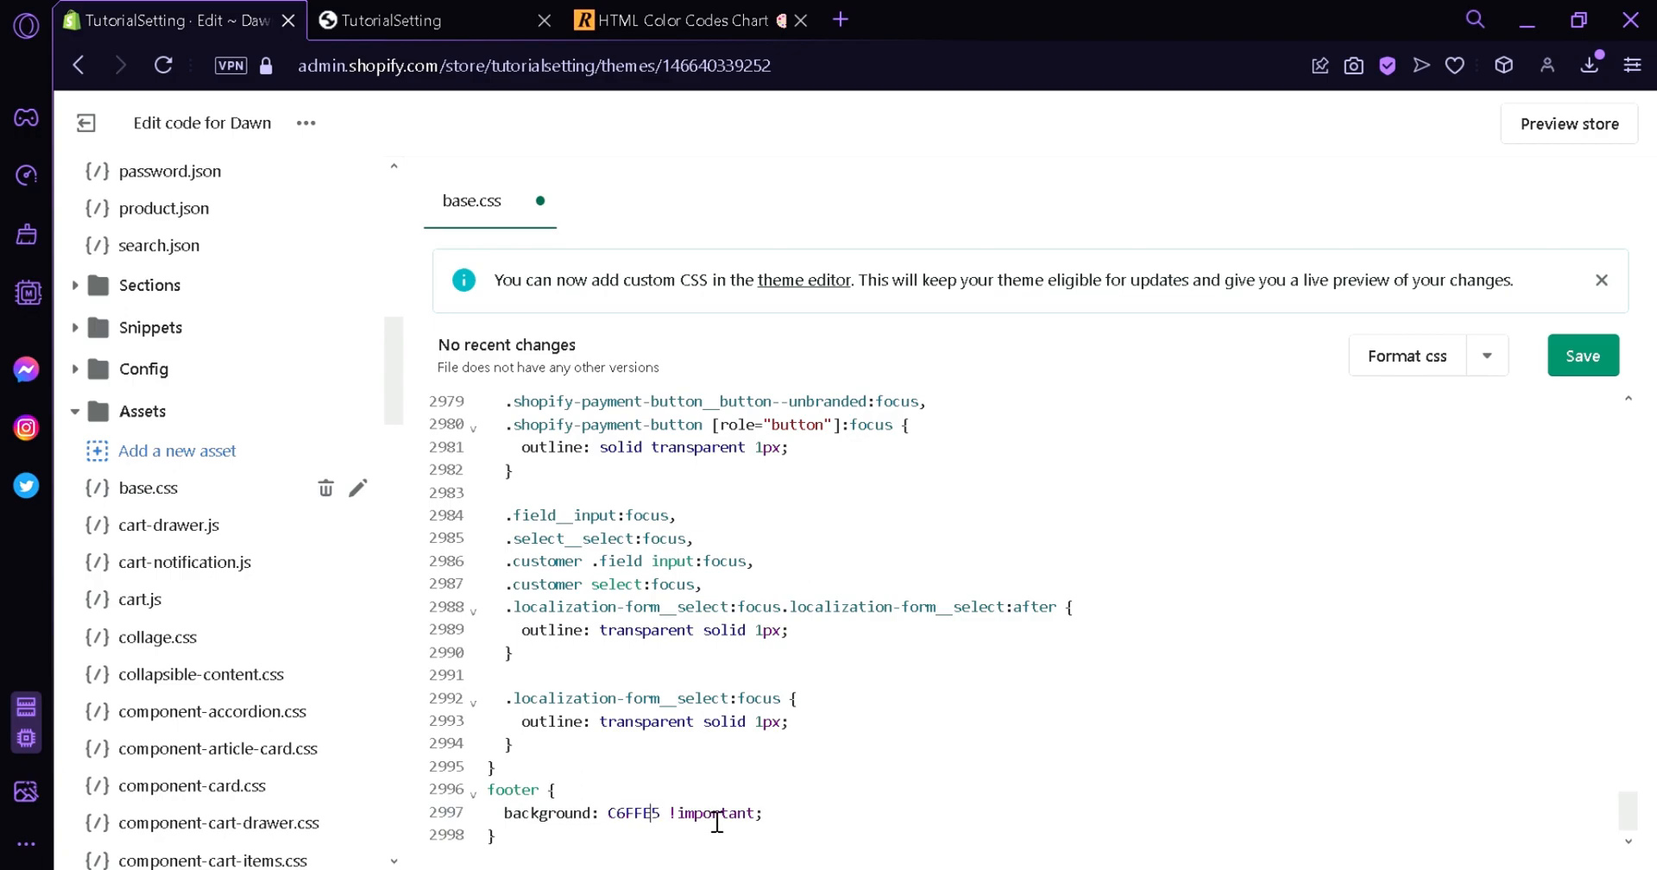
{"action": "type", "text": "#"}
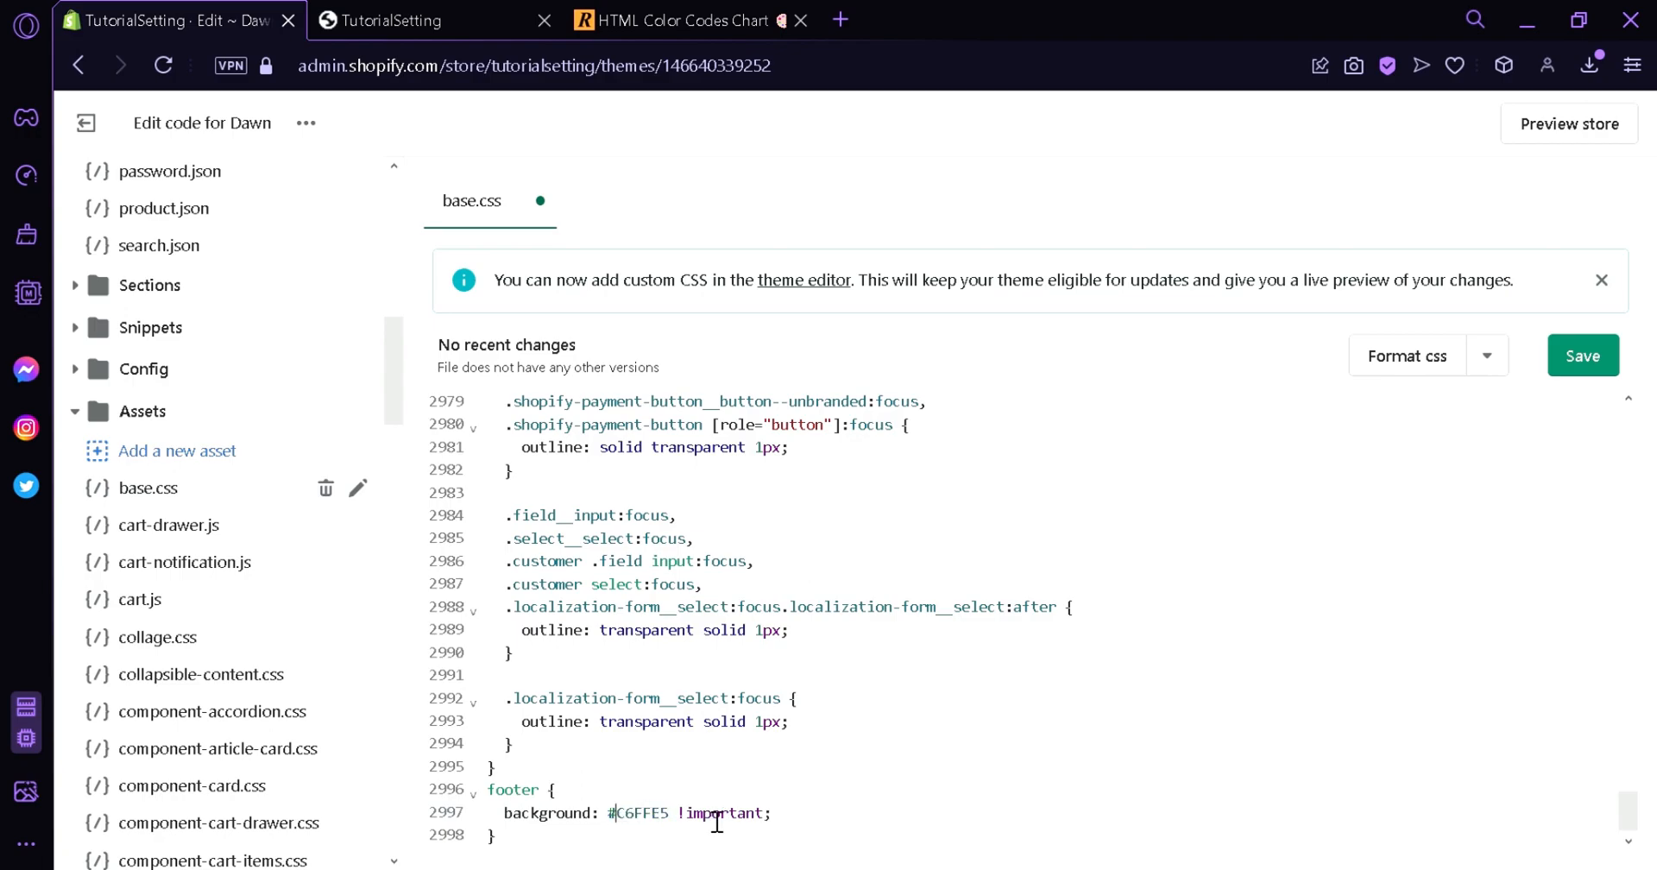
{"action": "mouse_move", "coordinate": [1542, 469]}
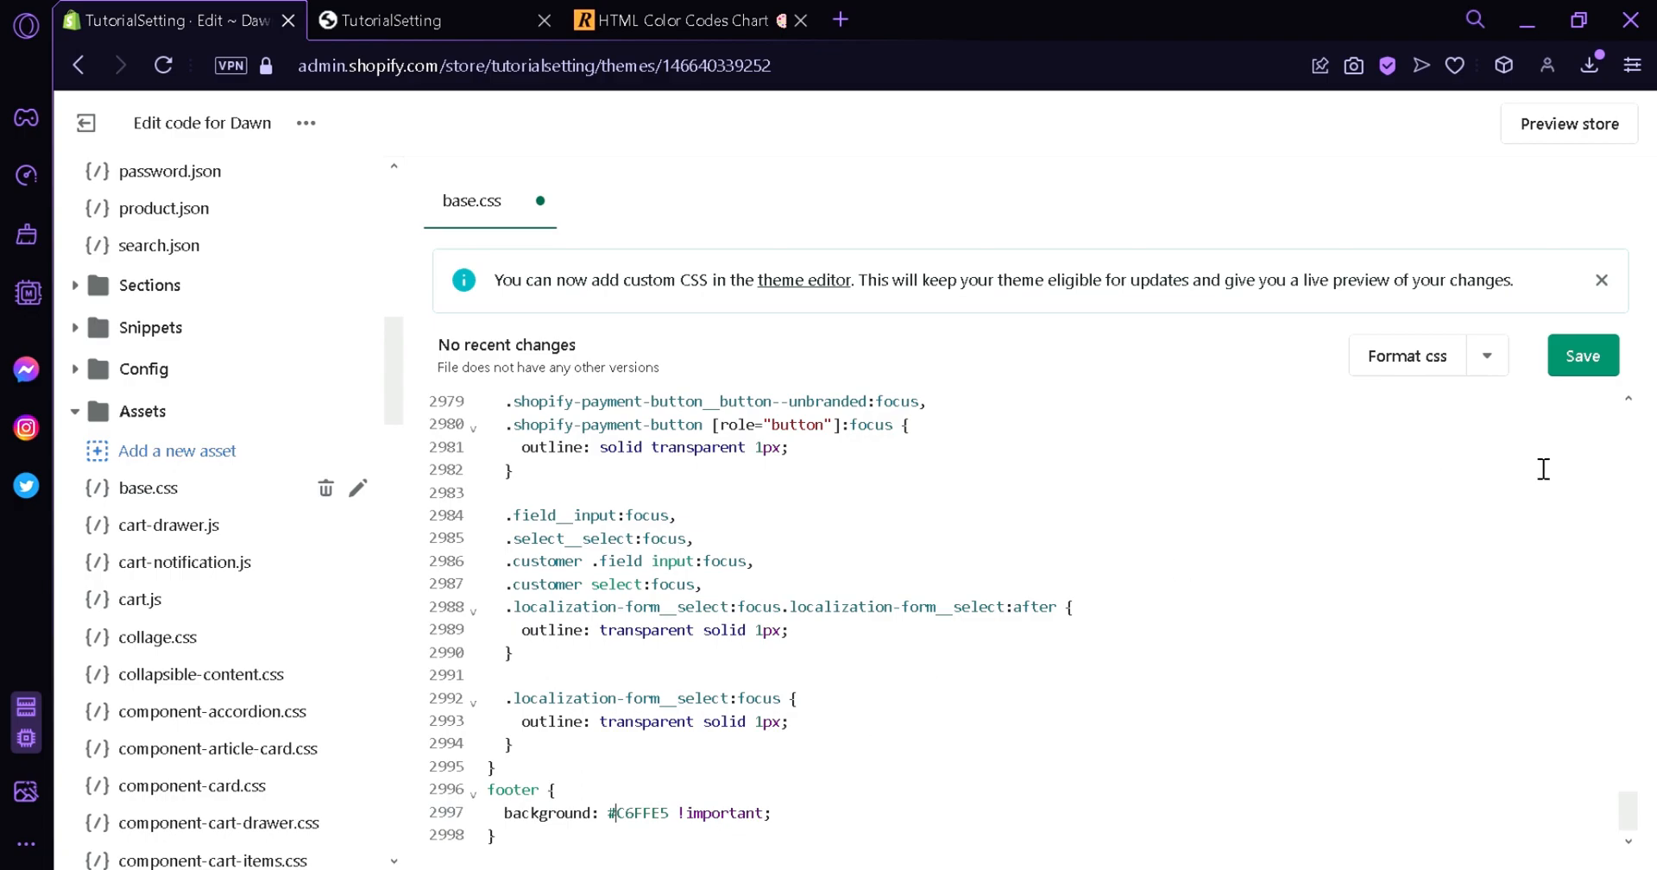
{"action": "mouse_move", "coordinate": [1618, 405]}
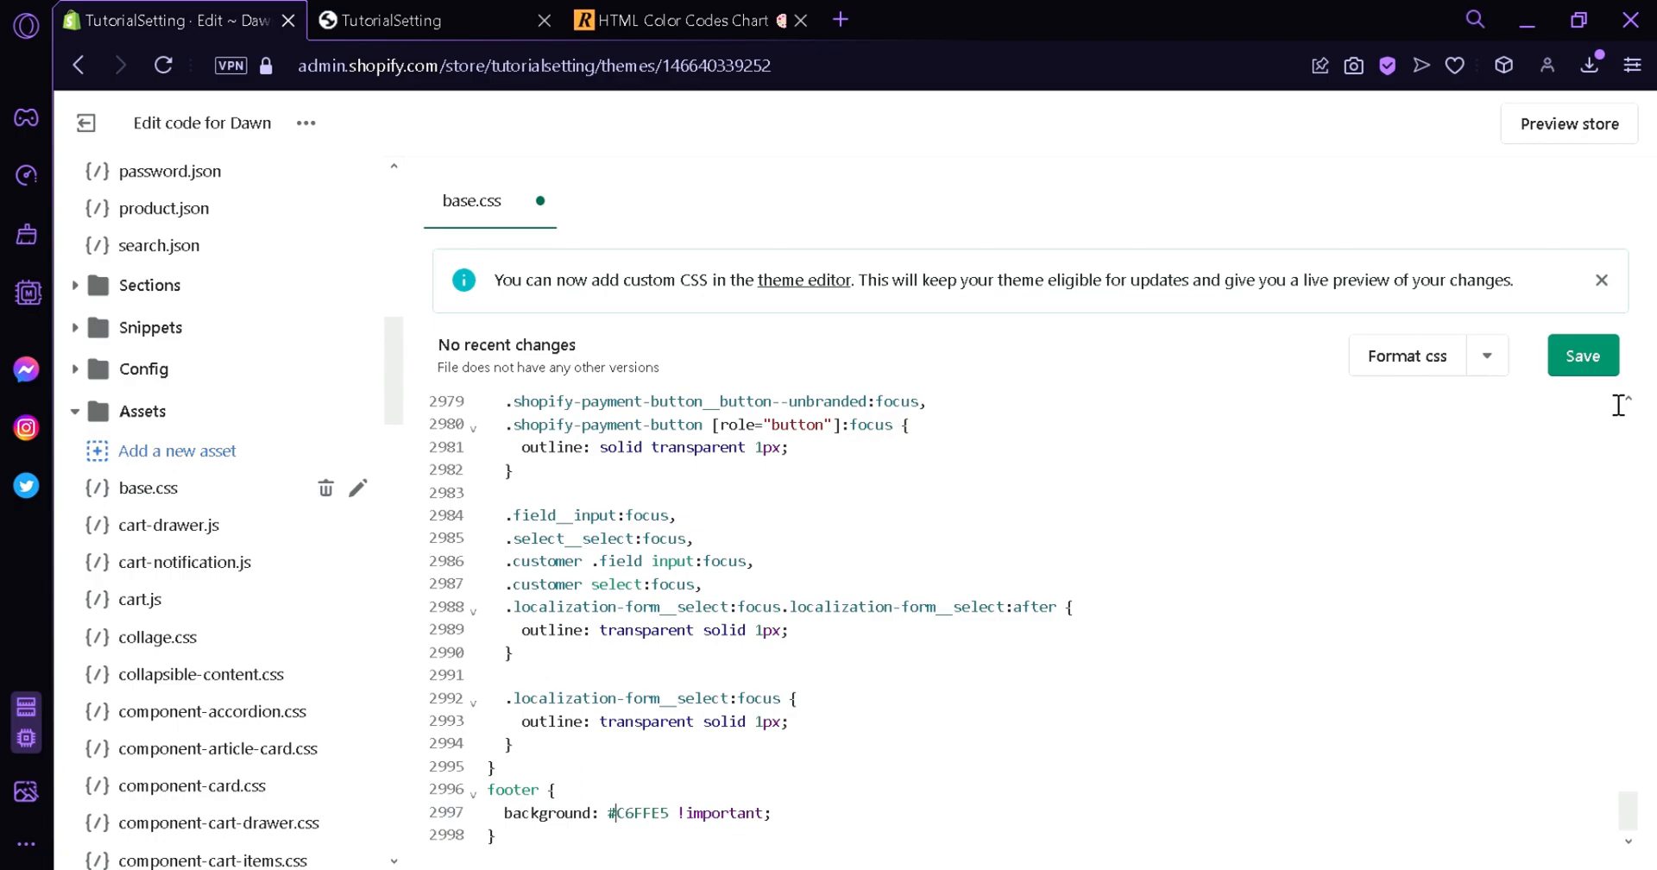
{"action": "left_click", "coordinate": [1582, 355]}
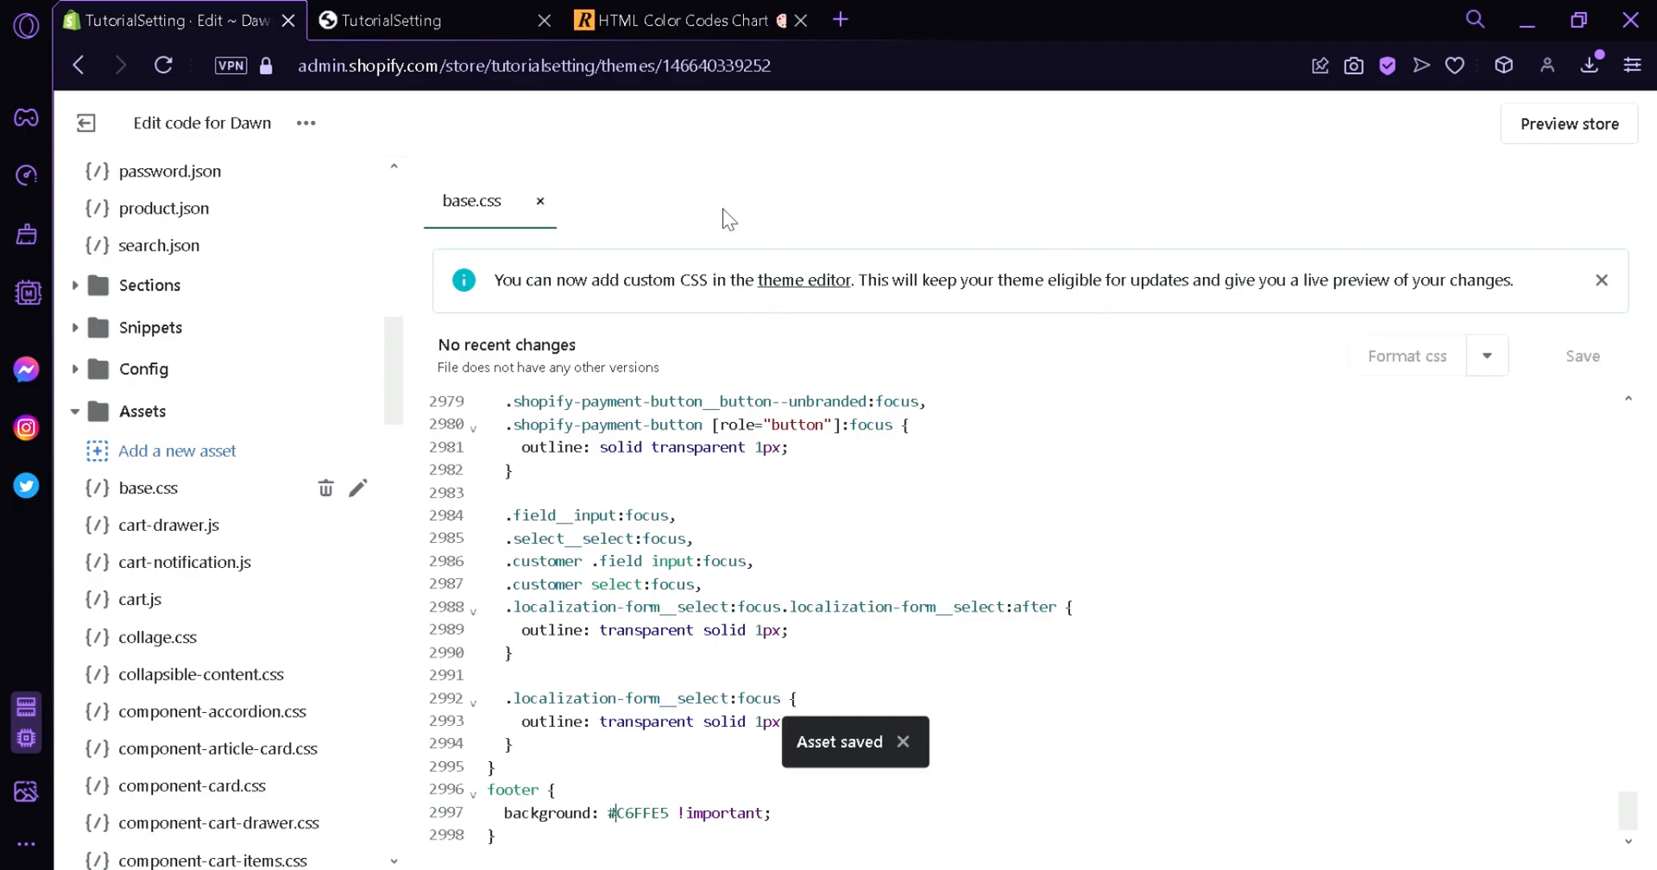
{"action": "left_click", "coordinate": [402, 20]}
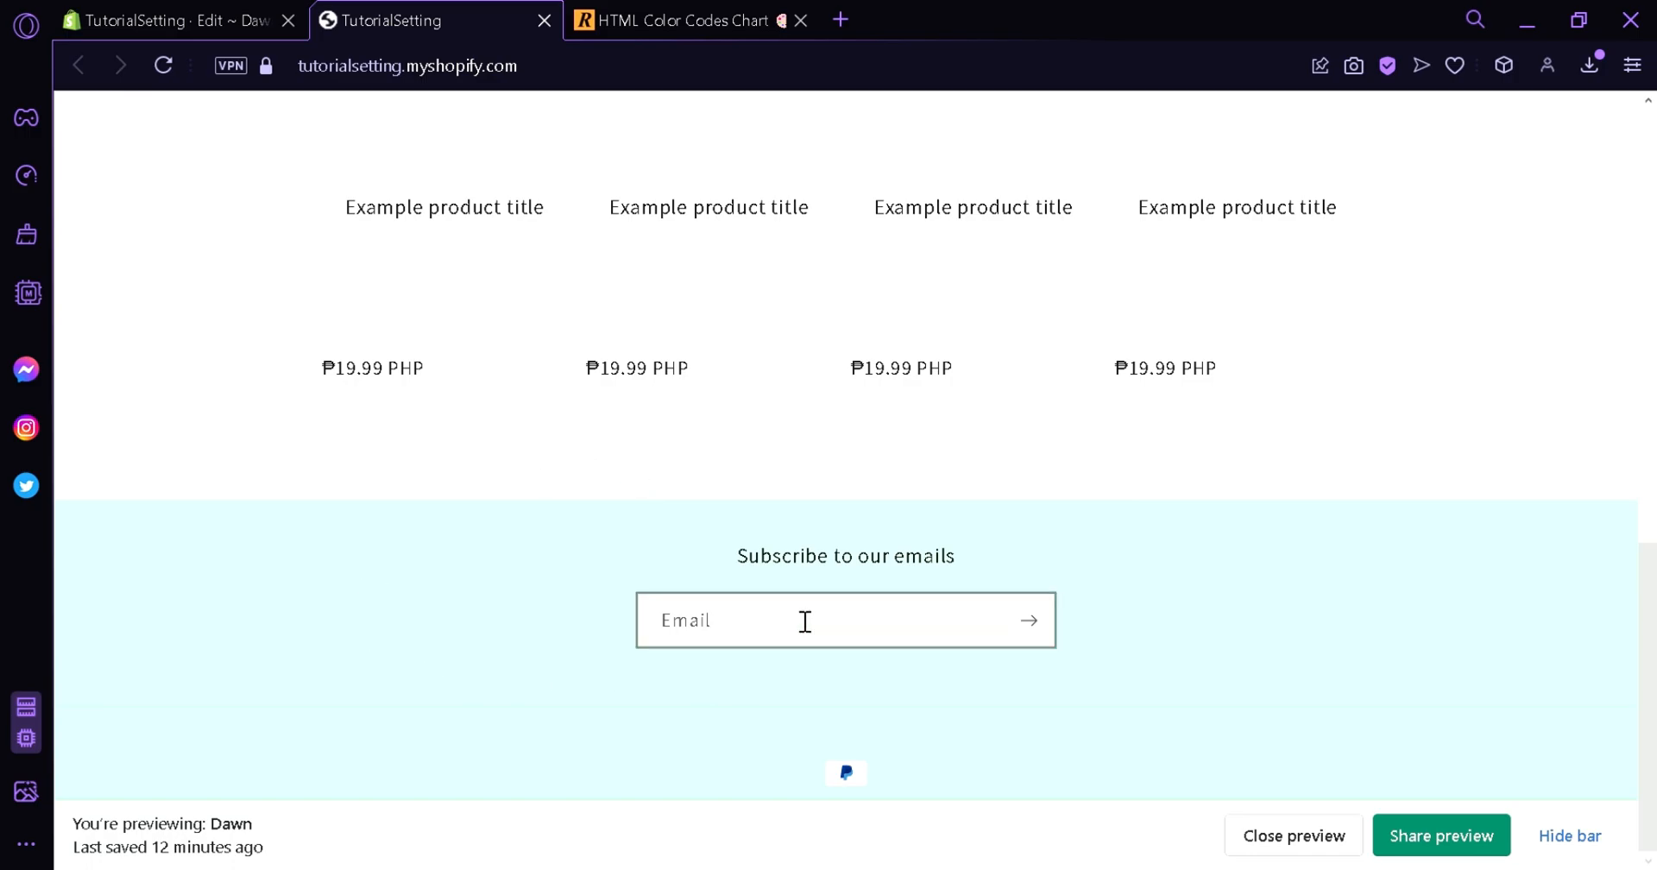
{"action": "mouse_move", "coordinate": [392, 678]}
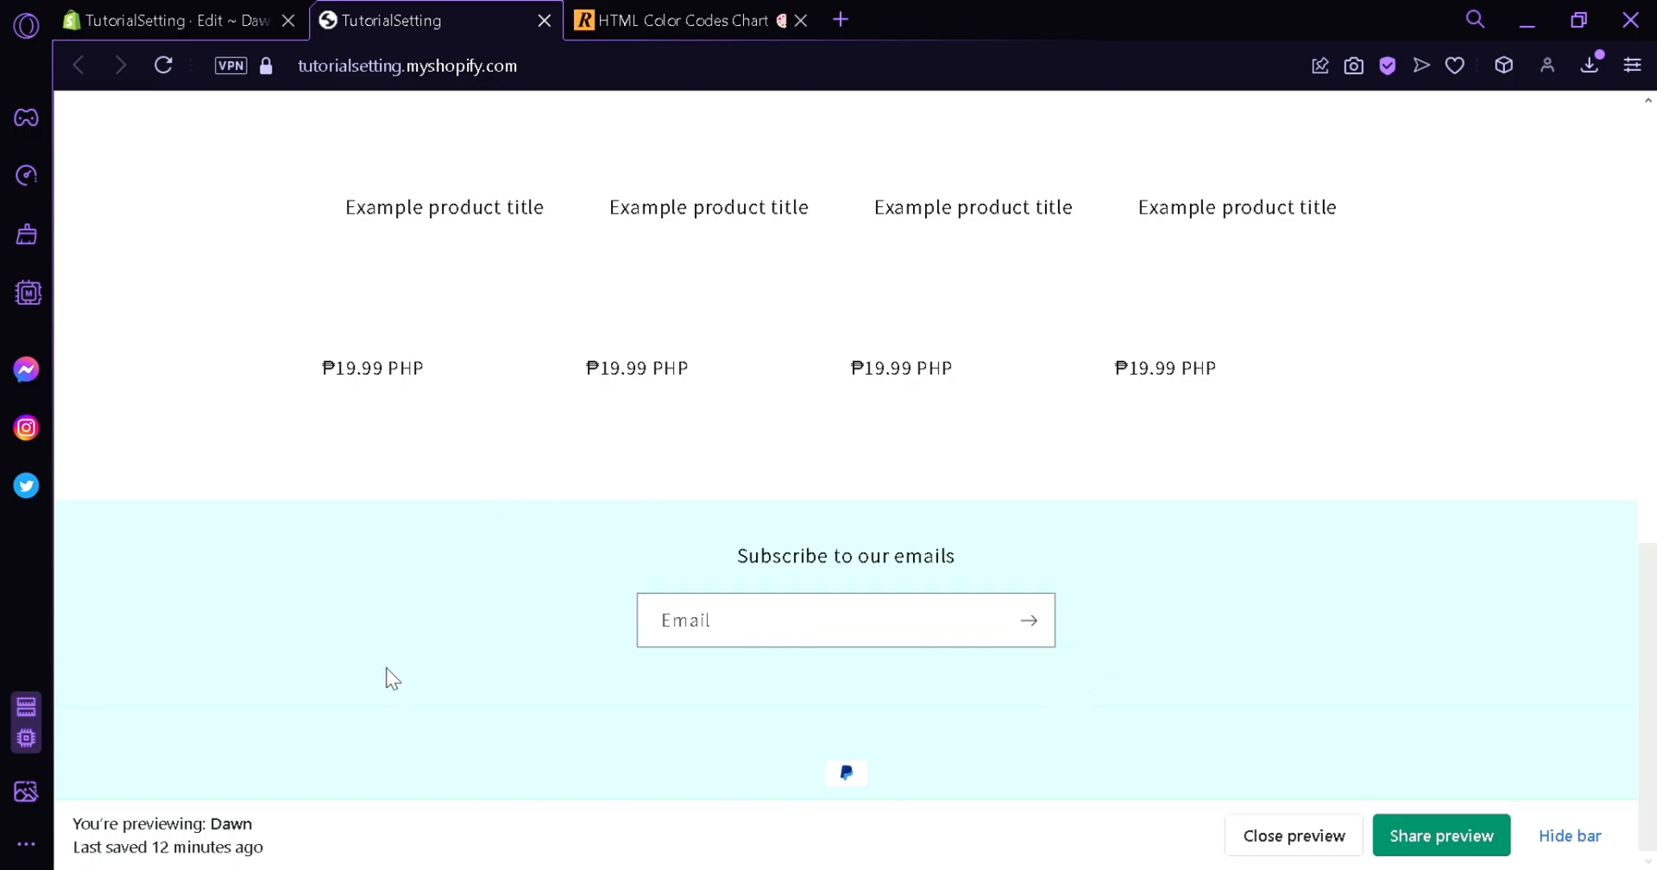
Compare the light cyan footer against the colour codes page, then return to the storefront.
{"action": "left_click", "coordinate": [687, 20]}
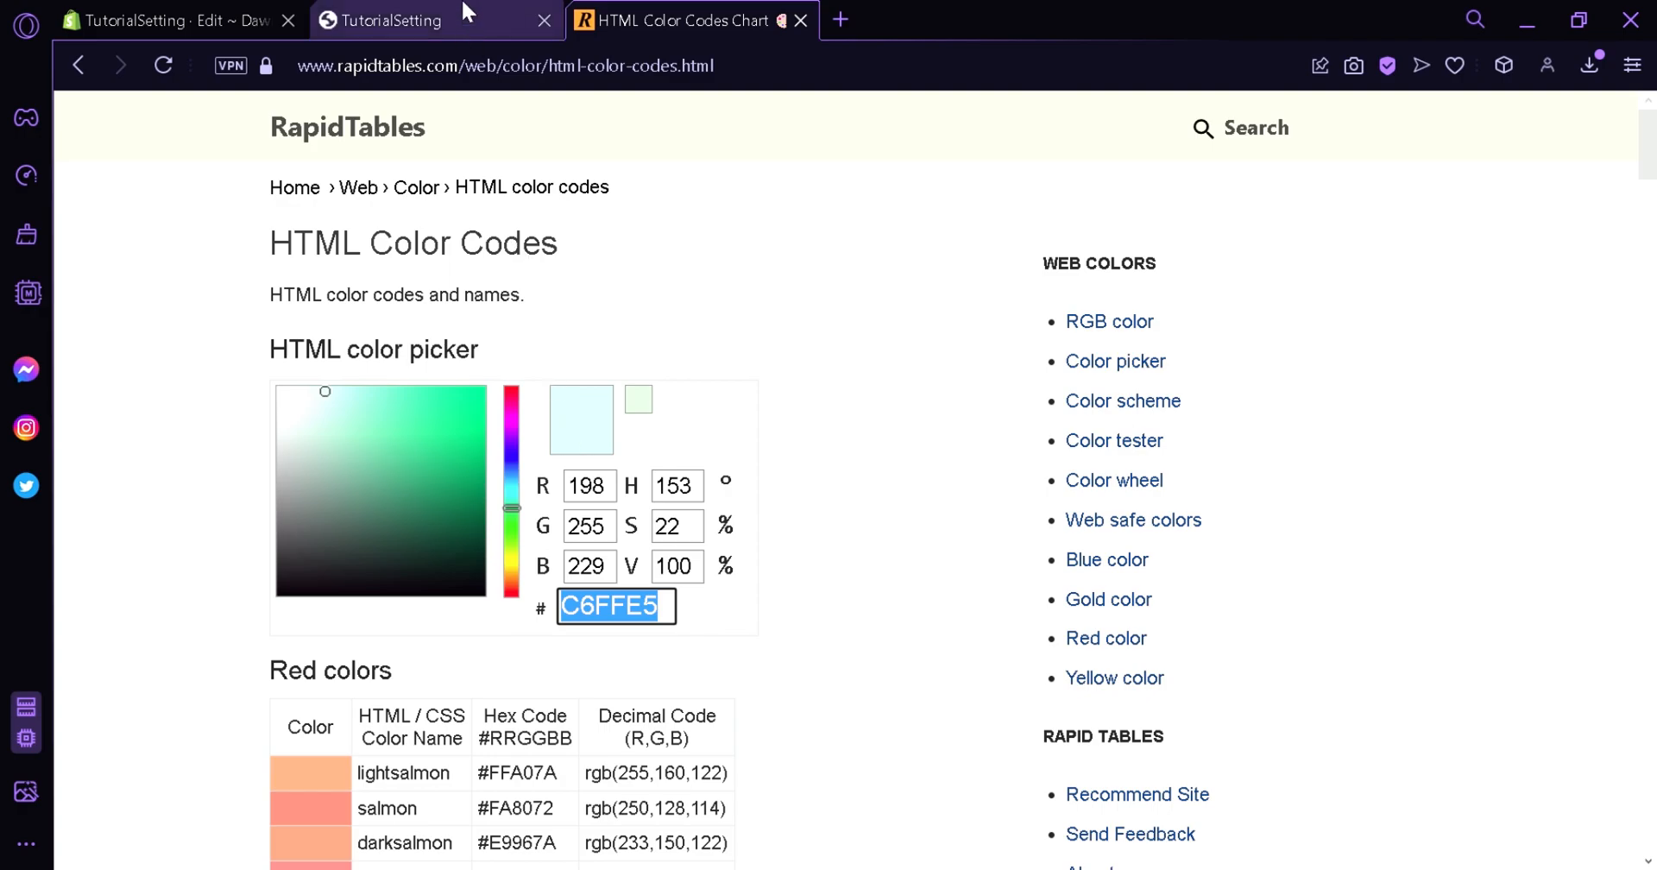
{"action": "left_click", "coordinate": [391, 20]}
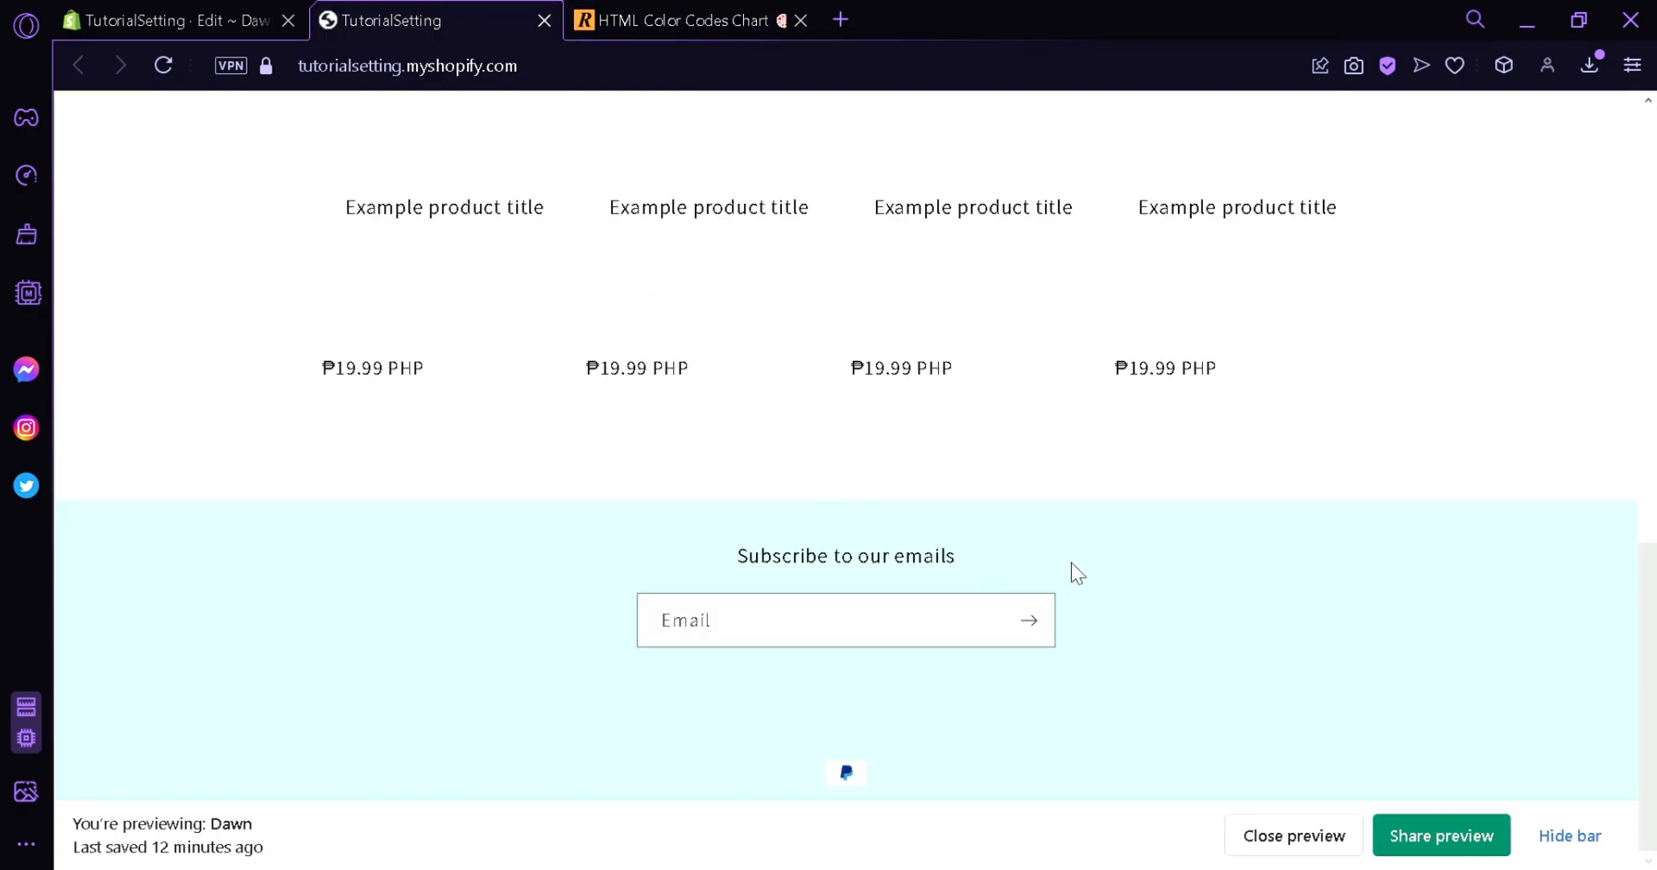
{"action": "mouse_move", "coordinate": [1487, 202]}
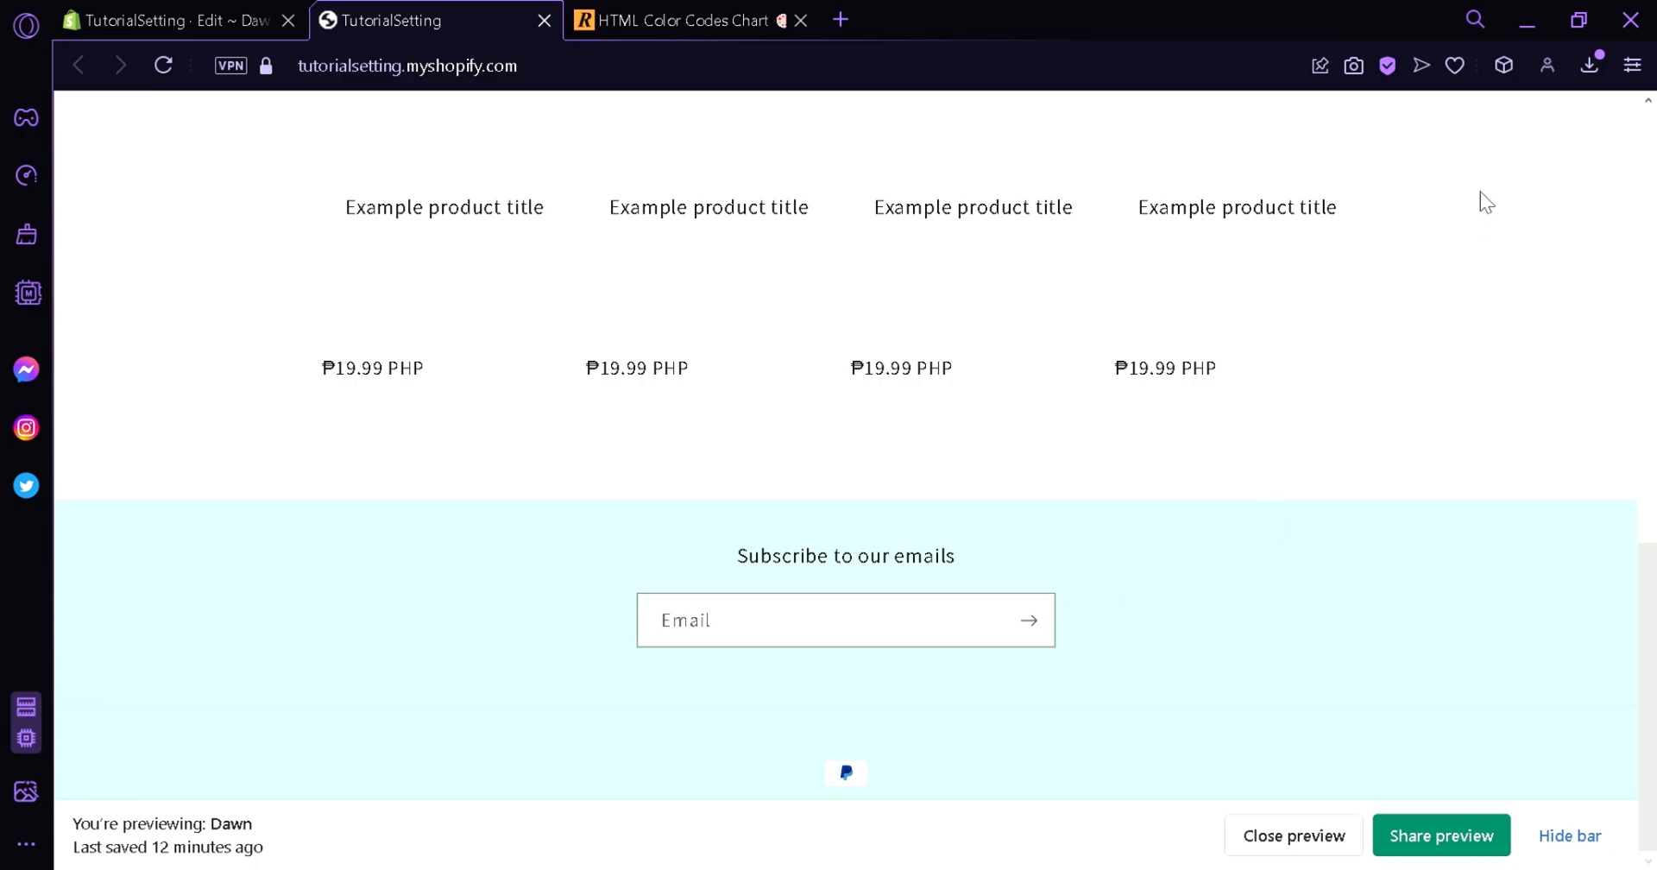